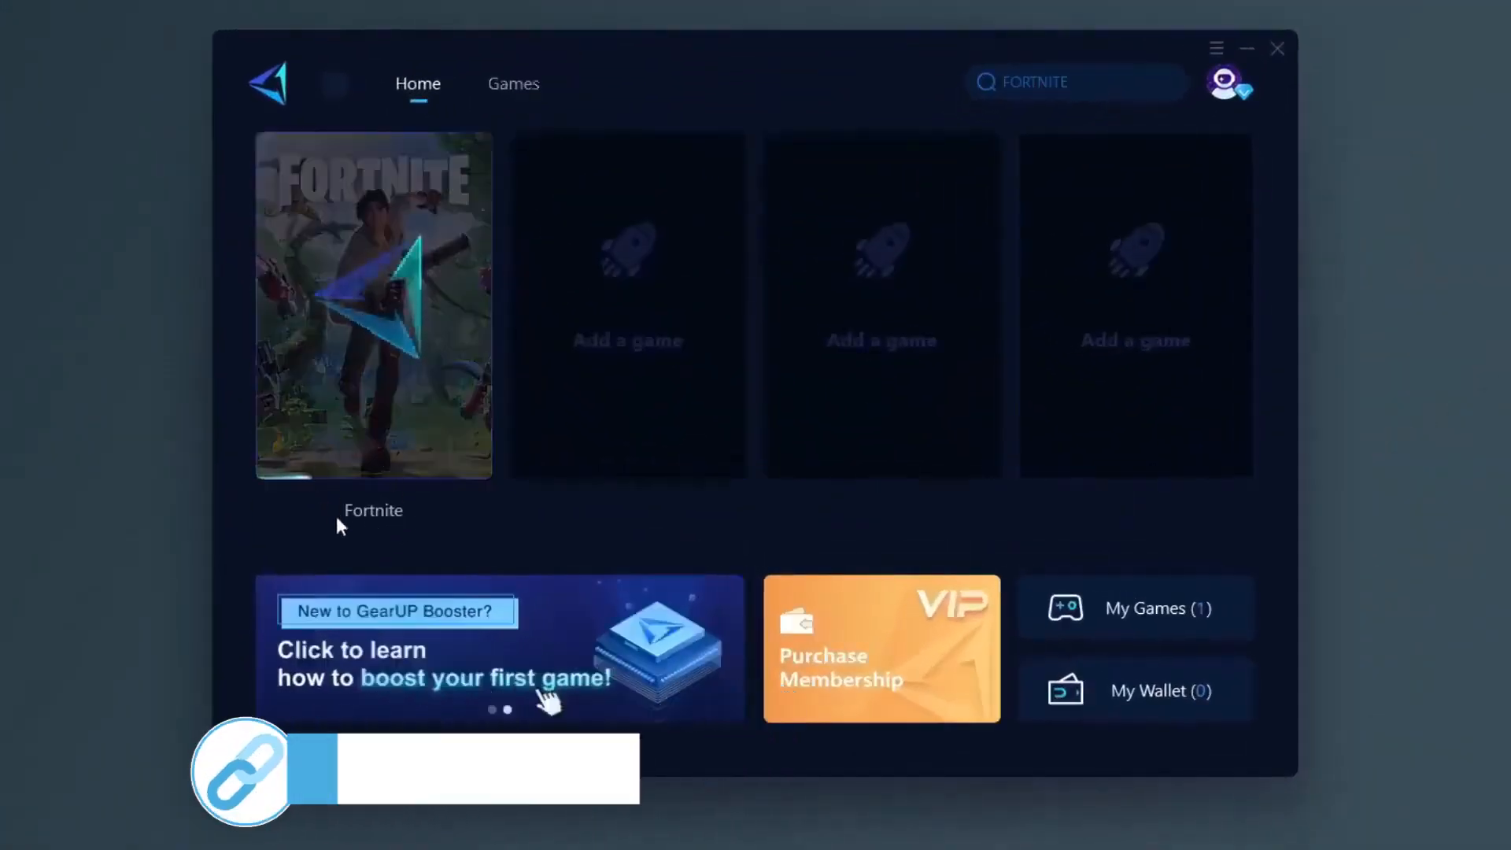
# - Start boosting Fortnite from the GearUP home screen and return to the downloaded files
pyautogui.click(375, 304)
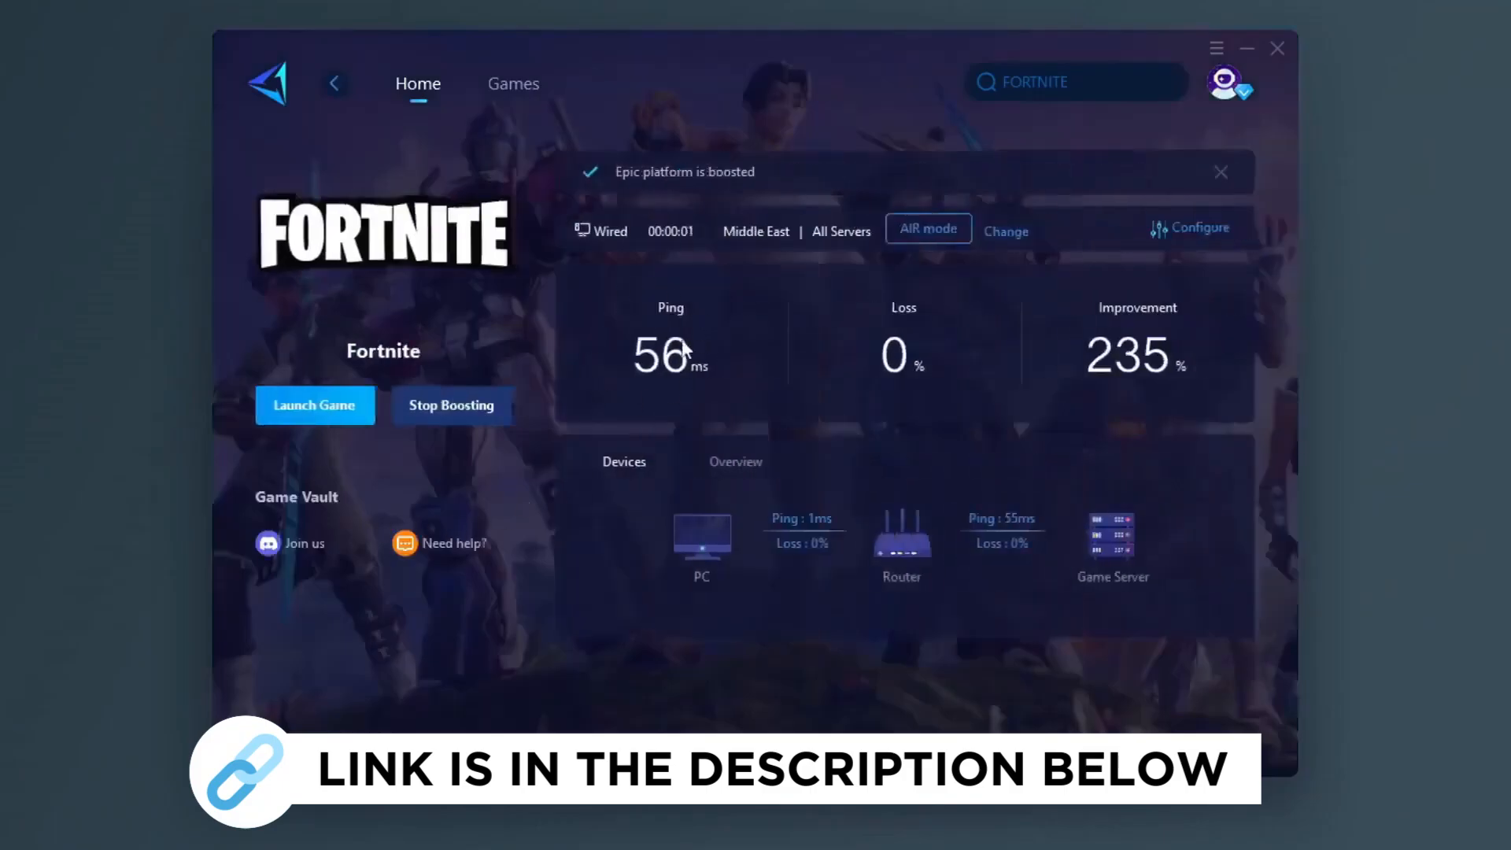
pyautogui.click(513, 84)
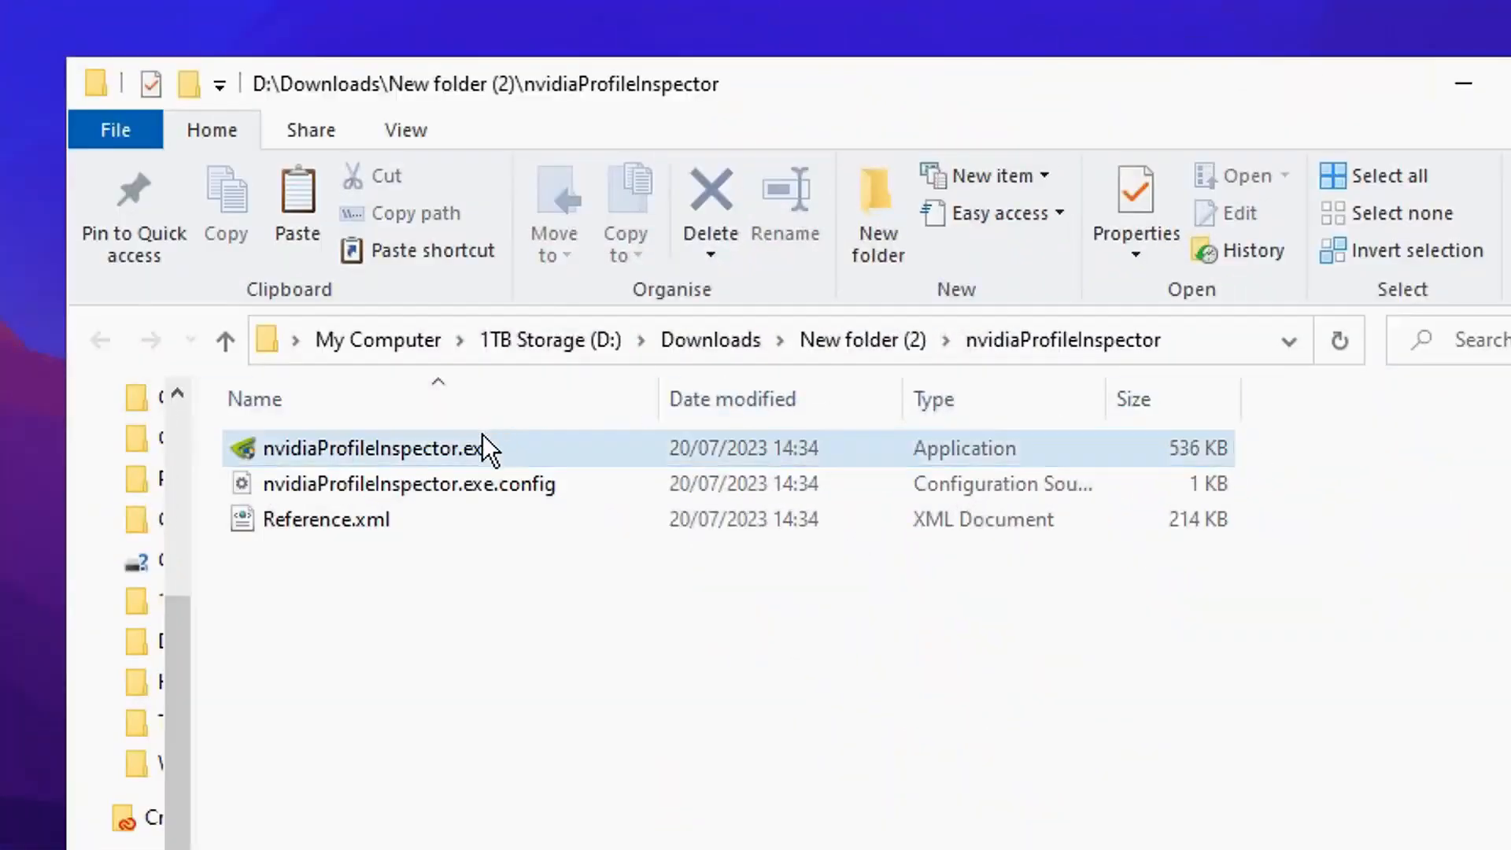
# - Run nvidiaProfileInspector.exe from the nvidiaProfileInspector folder
pyautogui.click(376, 448)
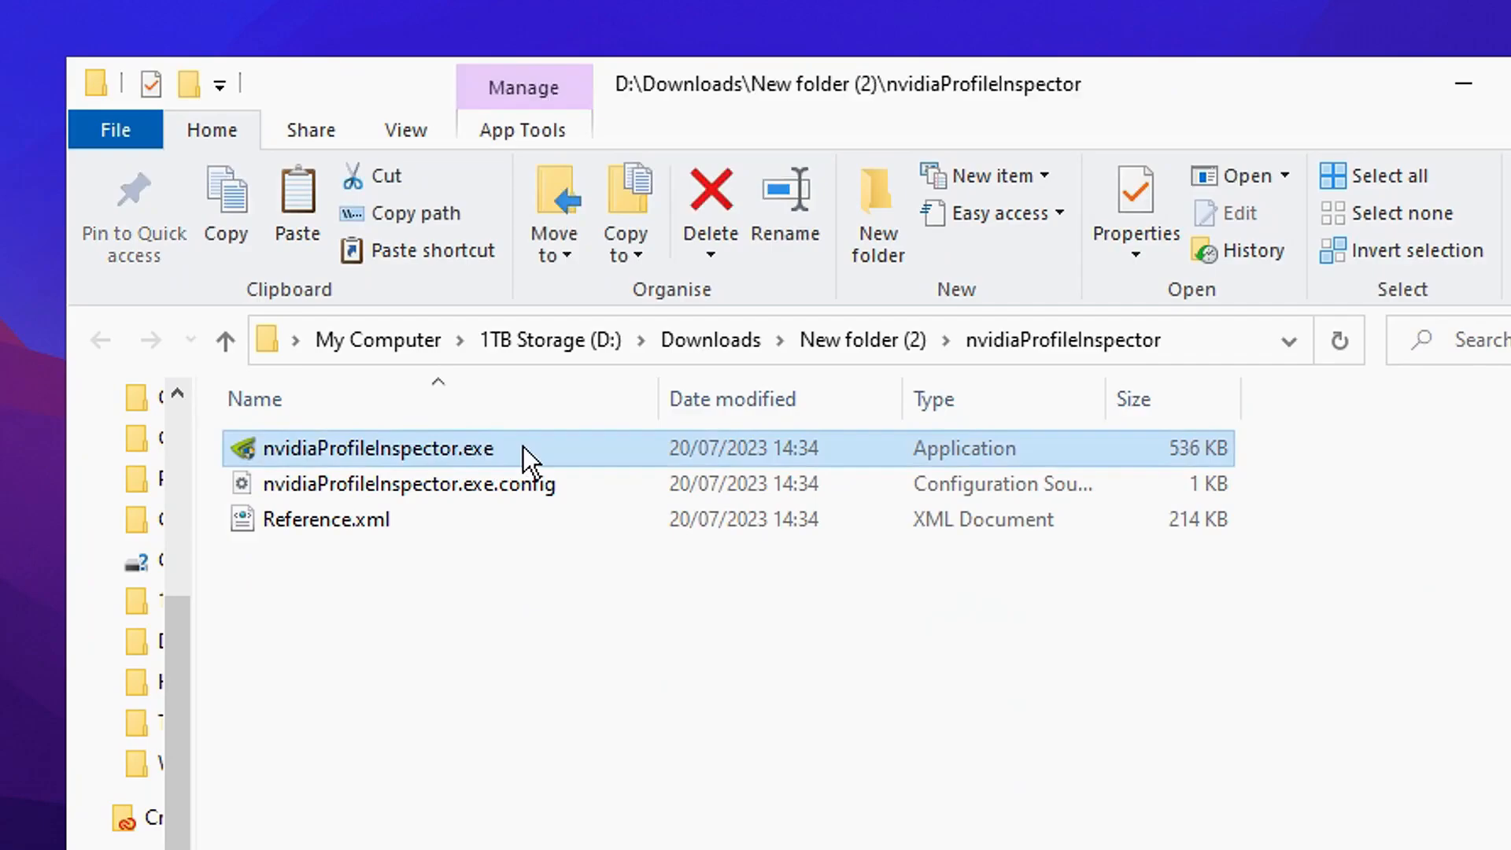
pyautogui.moveTo(277, 463)
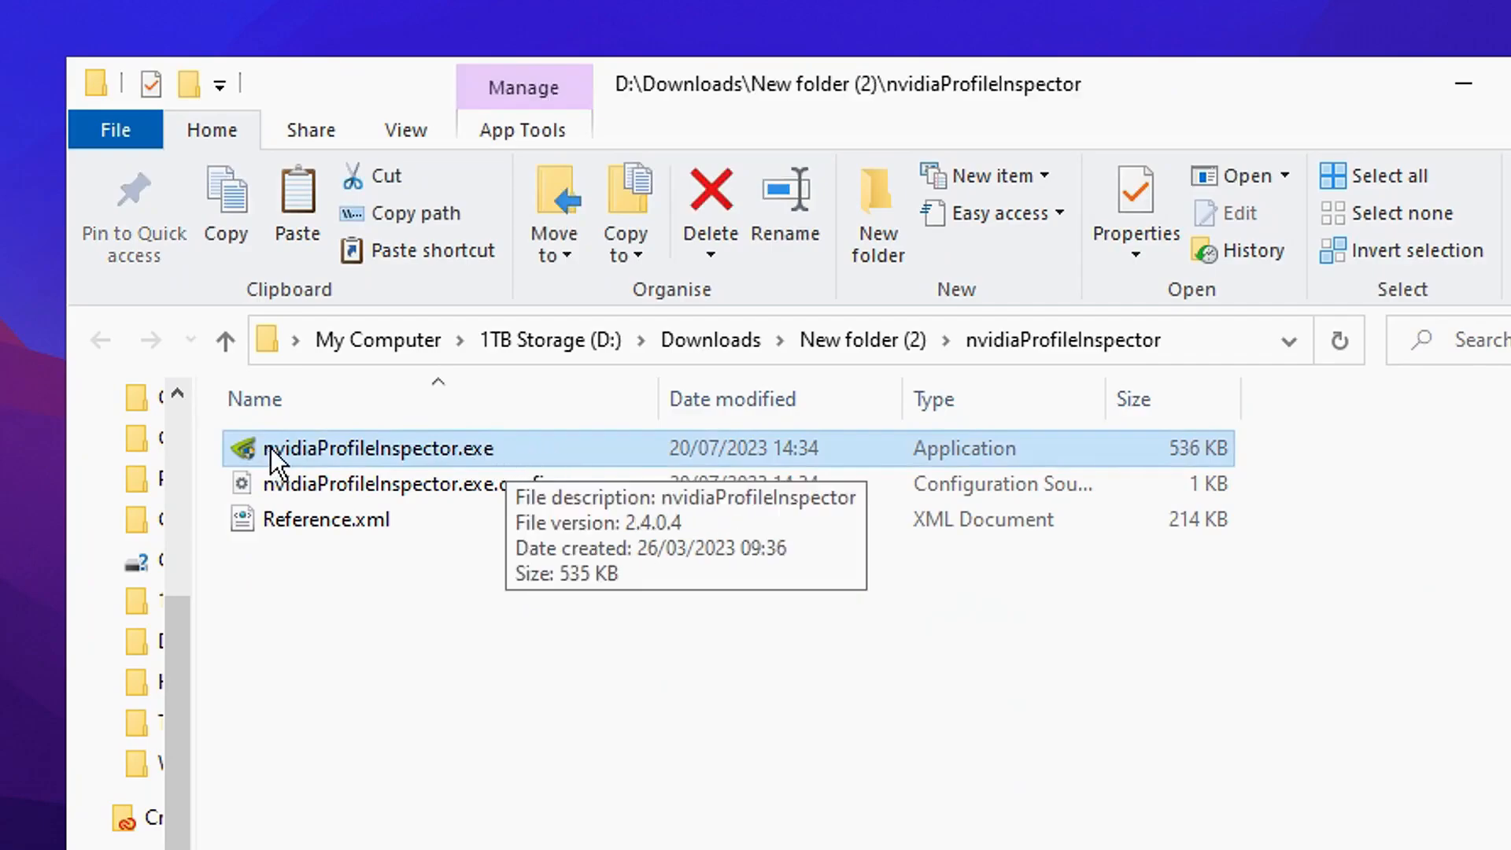
pyautogui.moveTo(624, 469)
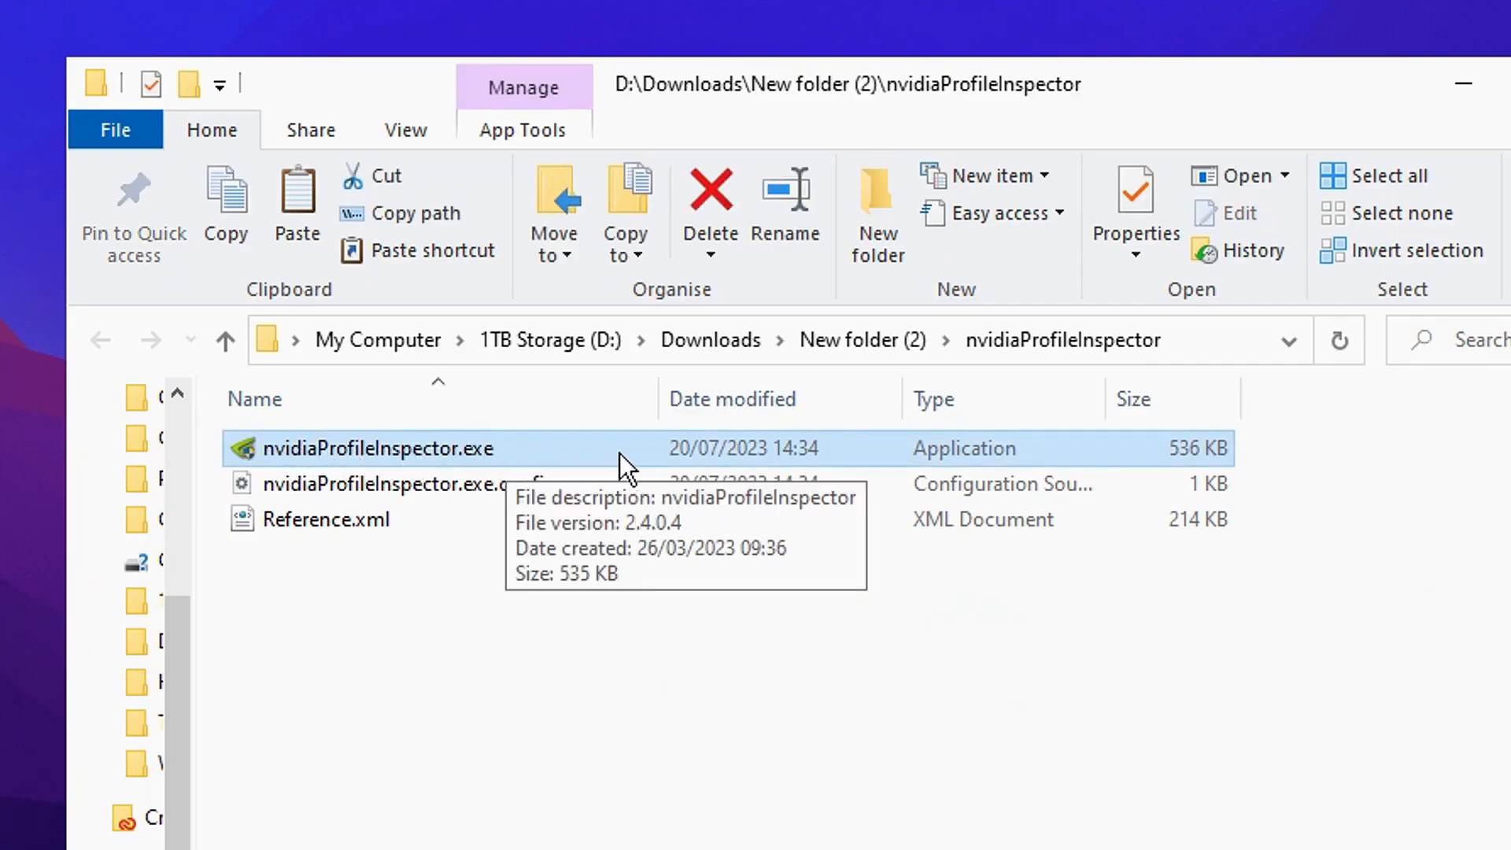
pyautogui.doubleClick(376, 449)
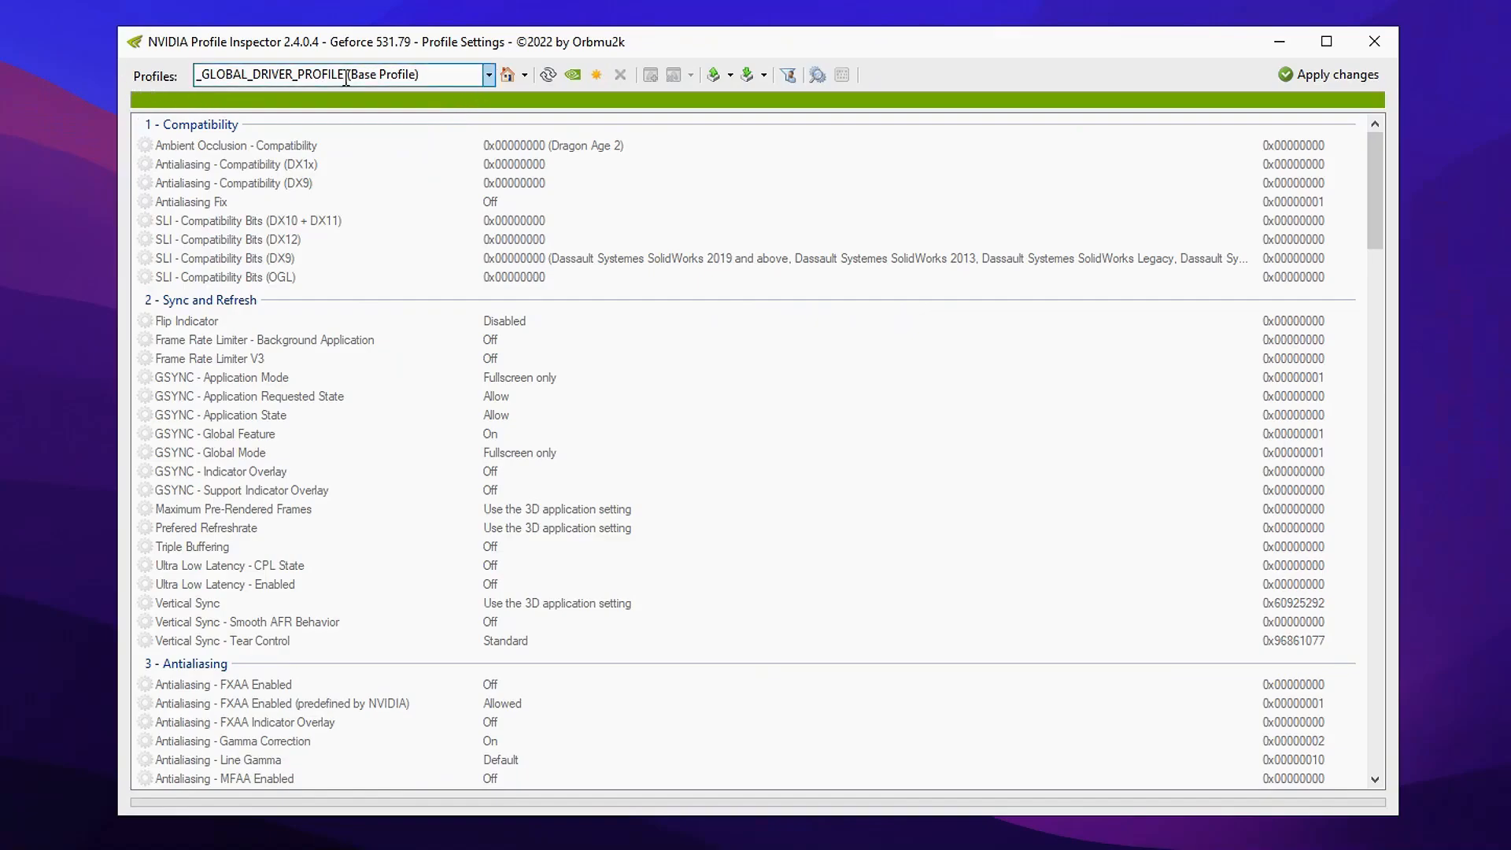
# - Filter the driver profiles by 'fortnite' and load the Fortnite profile
pyautogui.click(488, 74)
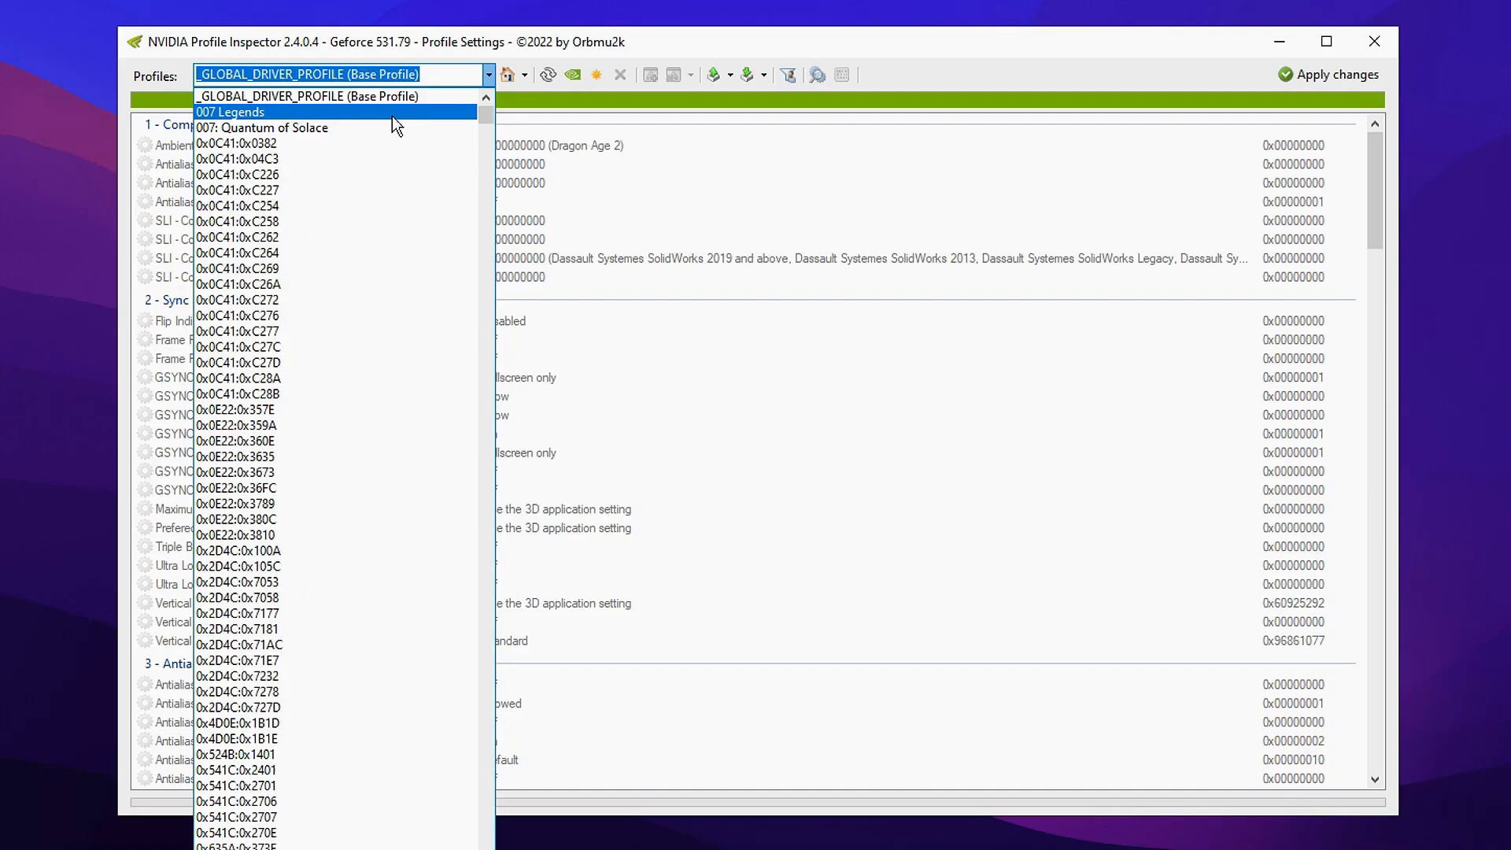
pyautogui.write('f')
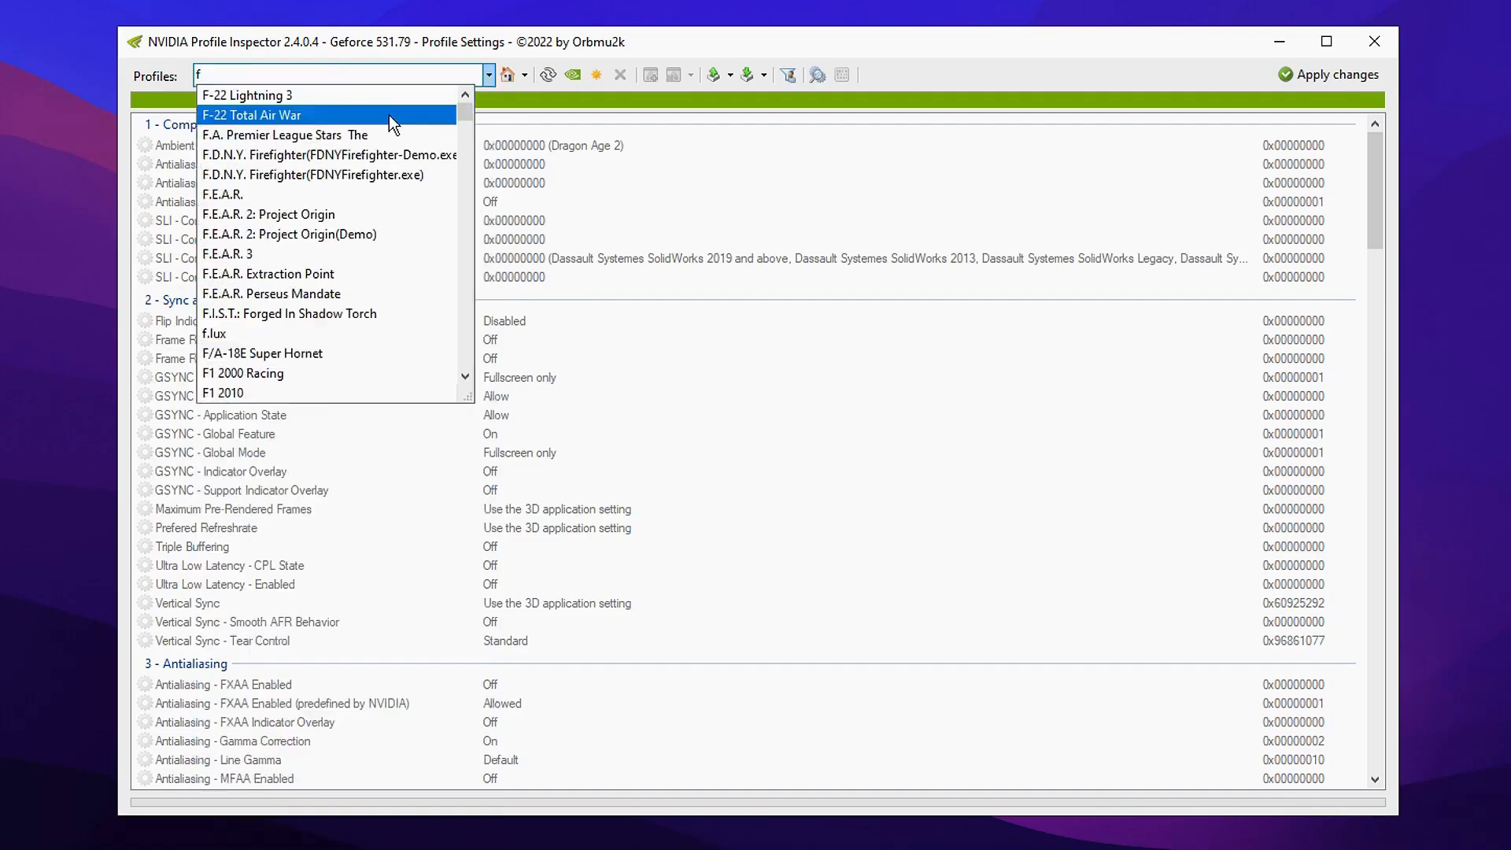
pyautogui.write('ortnite')
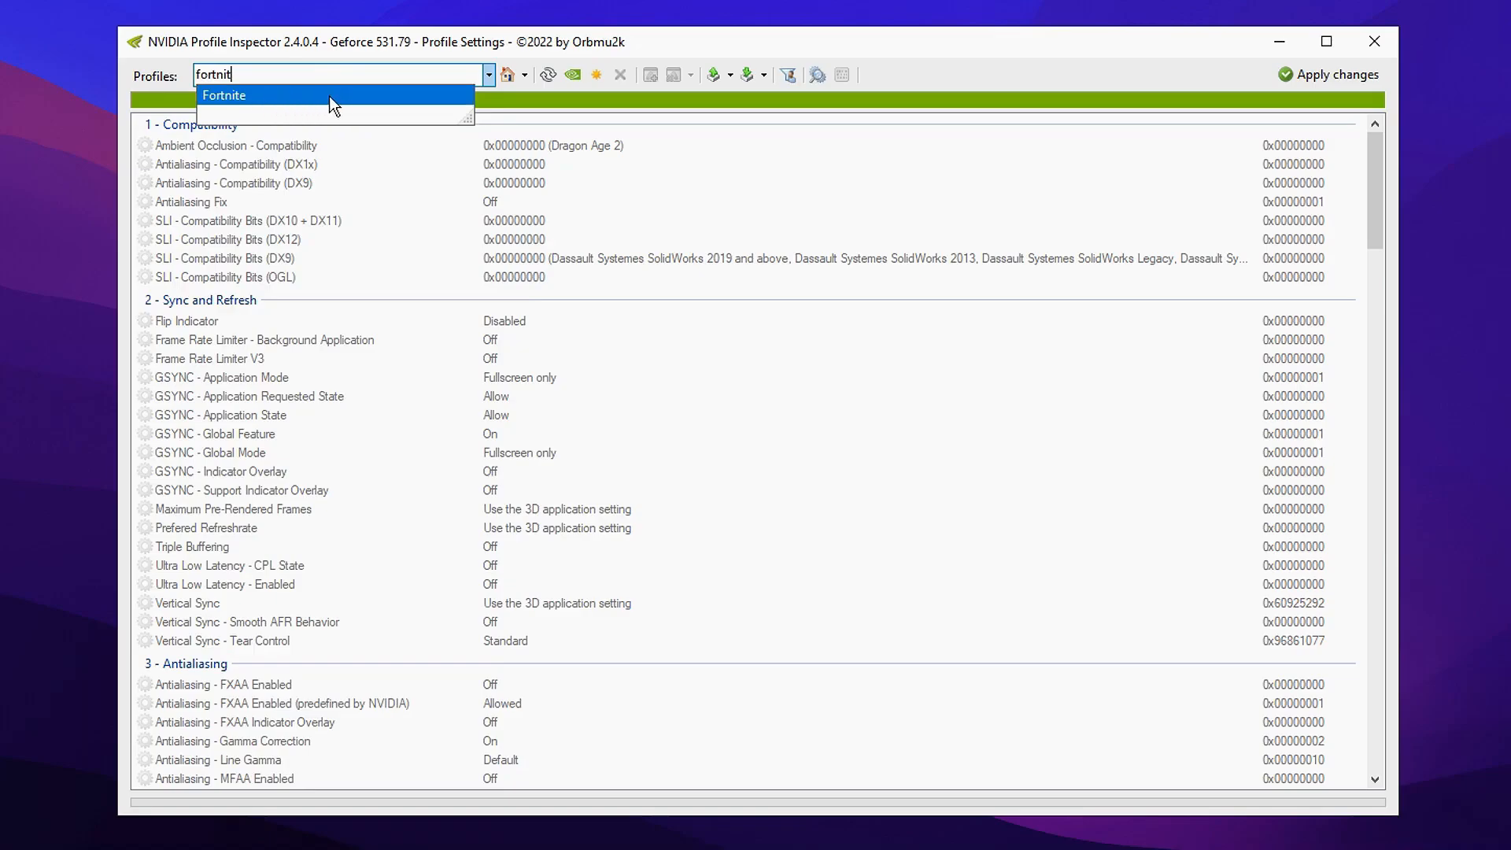
pyautogui.click(223, 95)
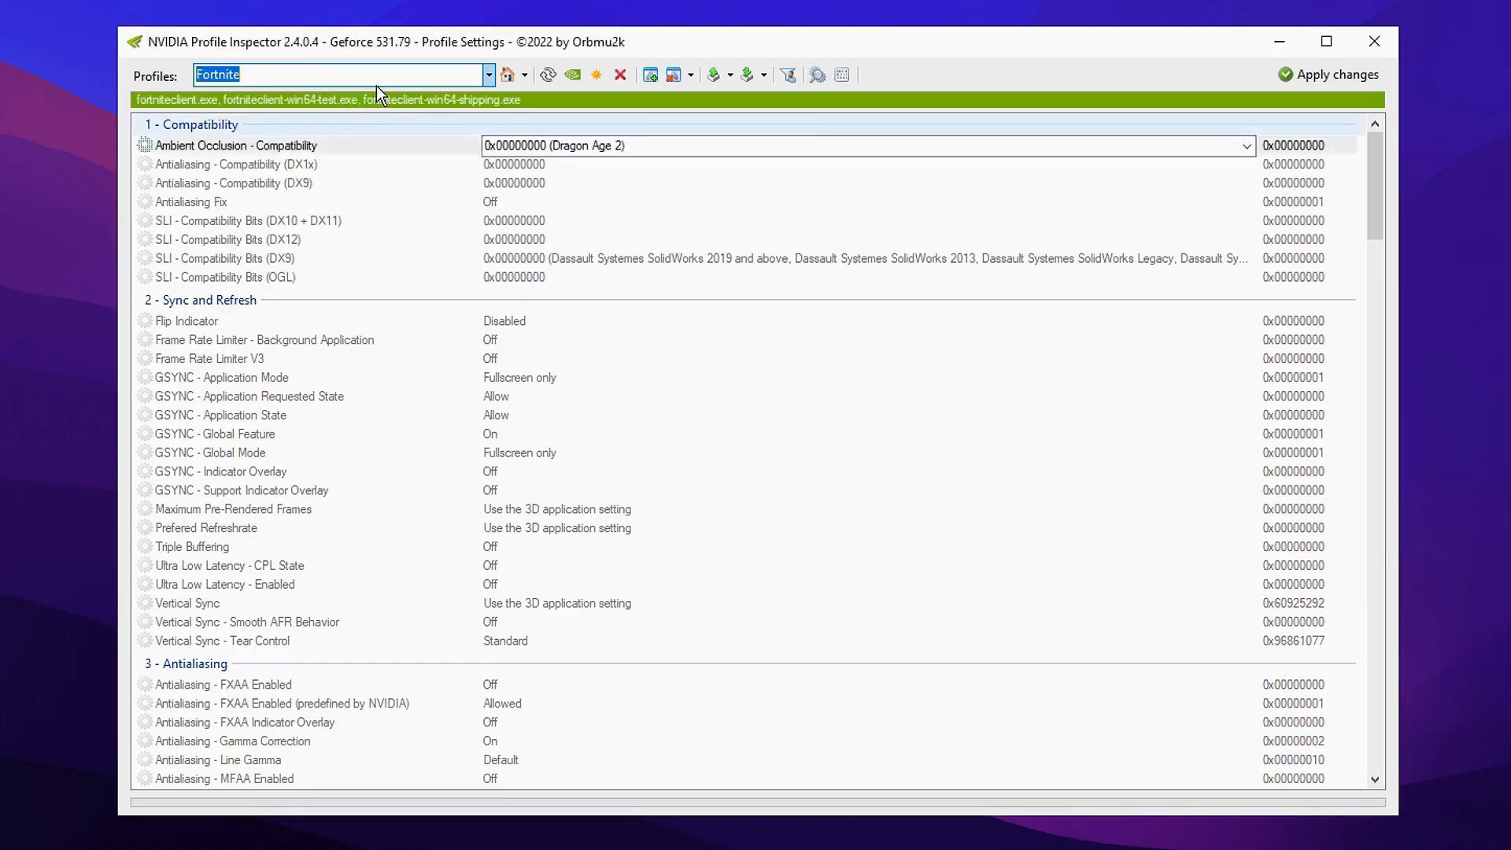
# - Set Antialiasing - Transparency Supersampling to 0x00000008 AA_MODE_REPLAY_MODE_ALL
pyautogui.scroll(-3)
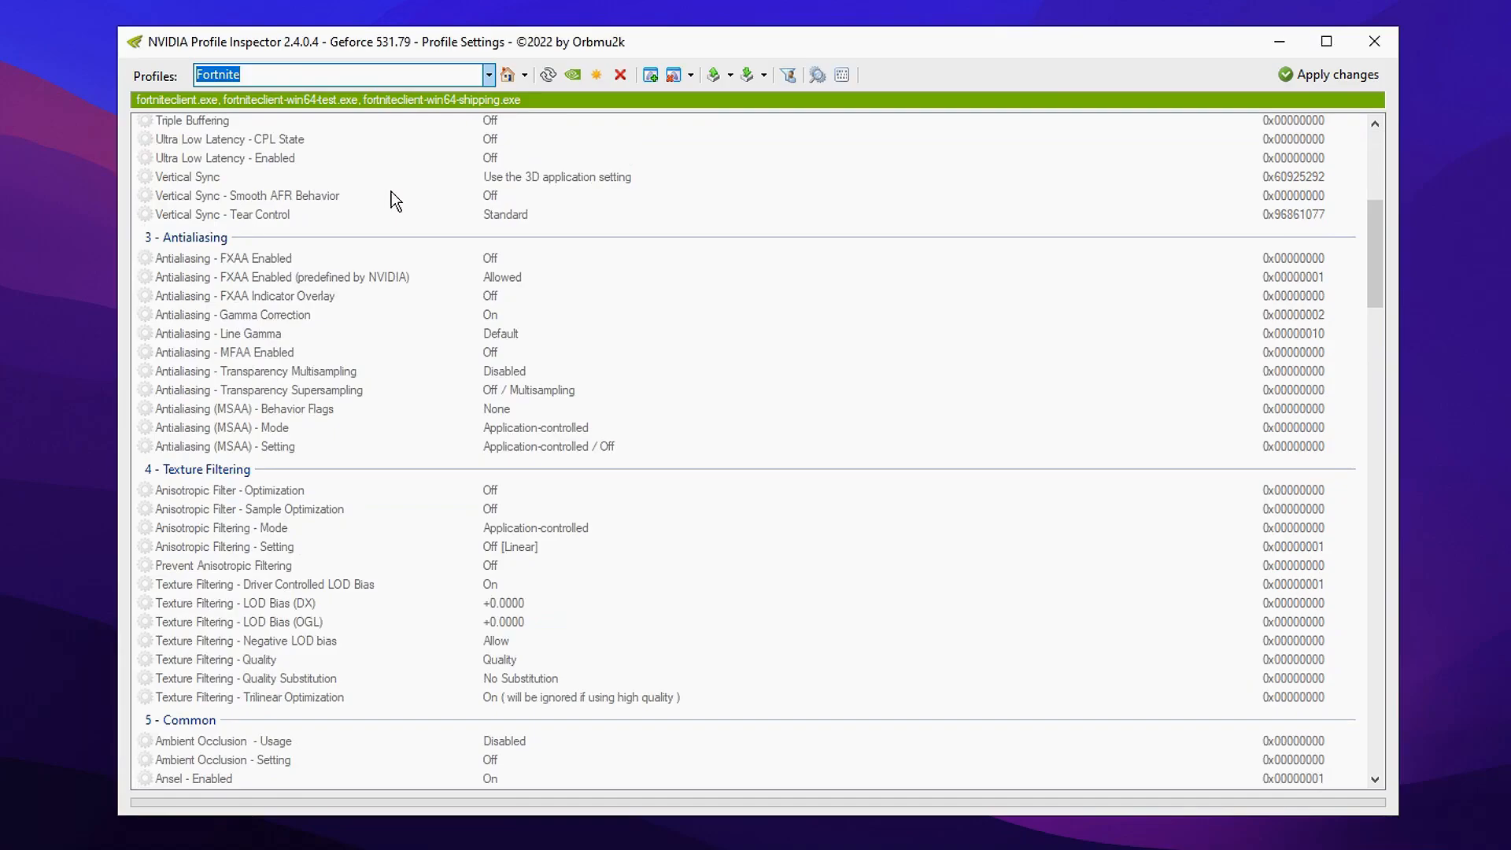
pyautogui.moveTo(536, 287)
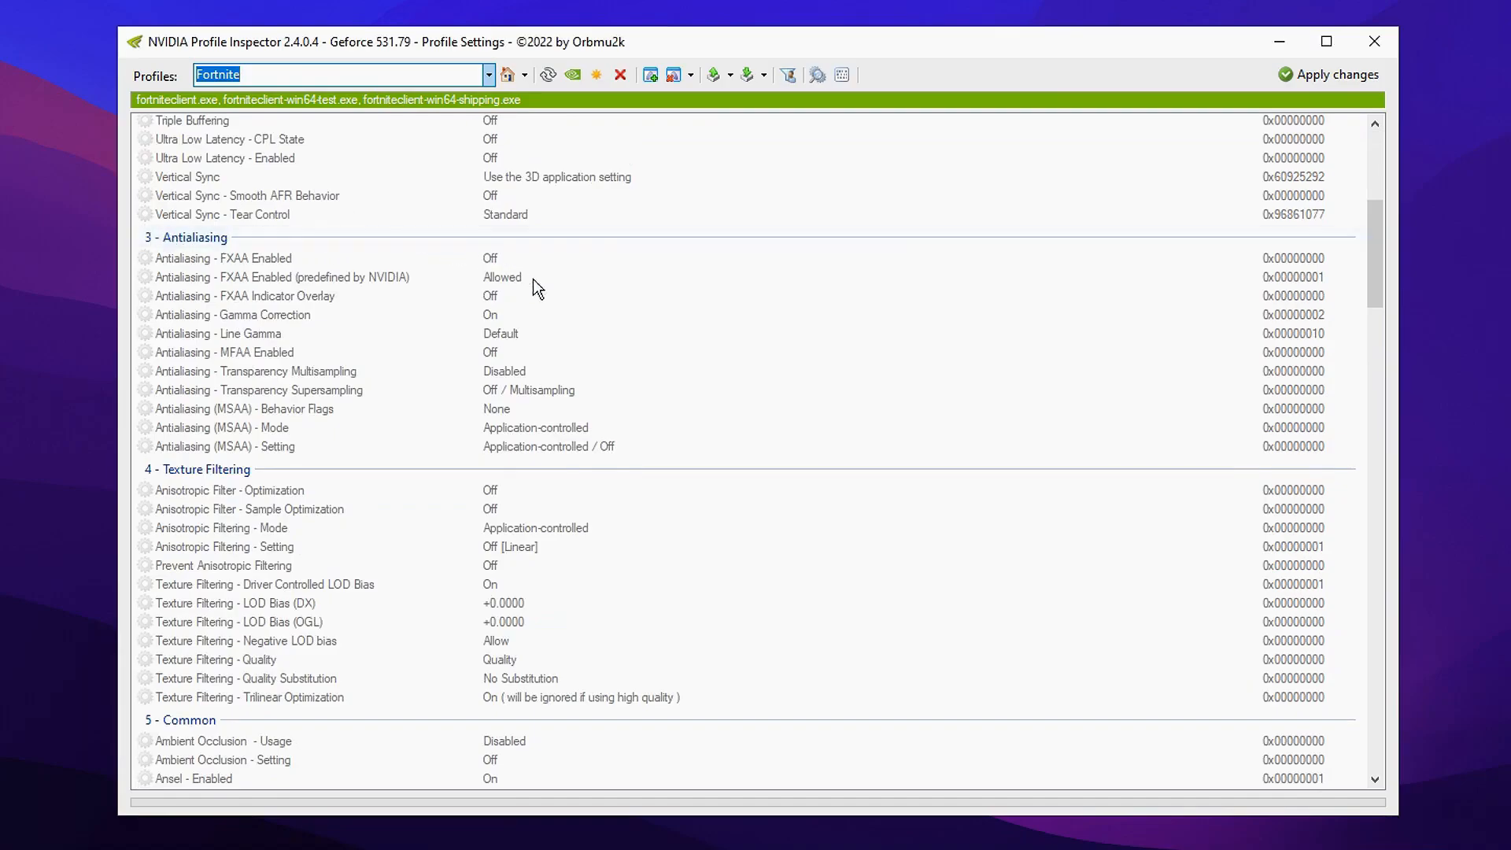
pyautogui.moveTo(543, 400)
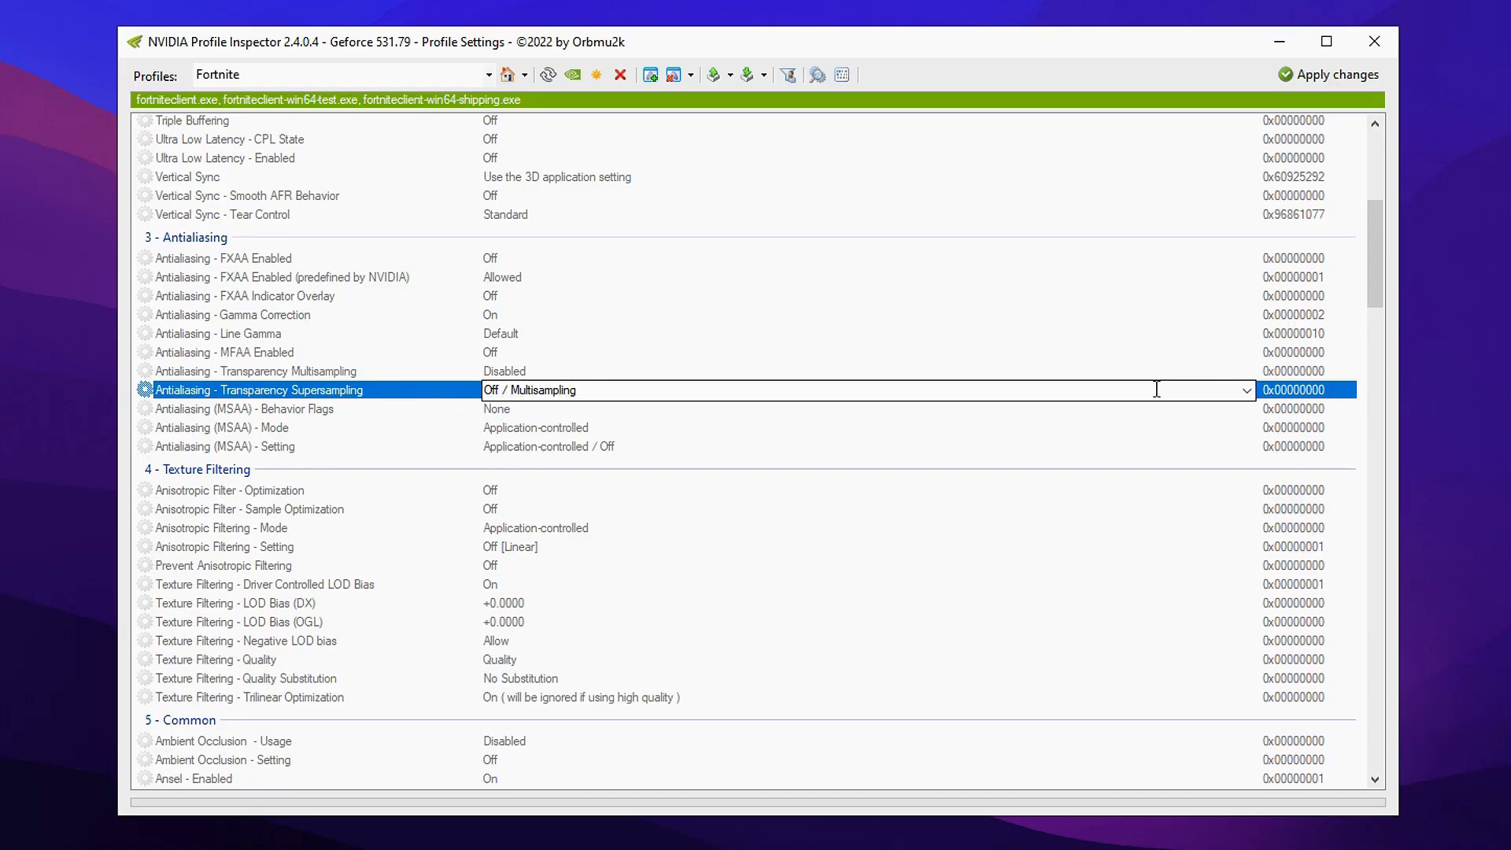
pyautogui.click(1243, 388)
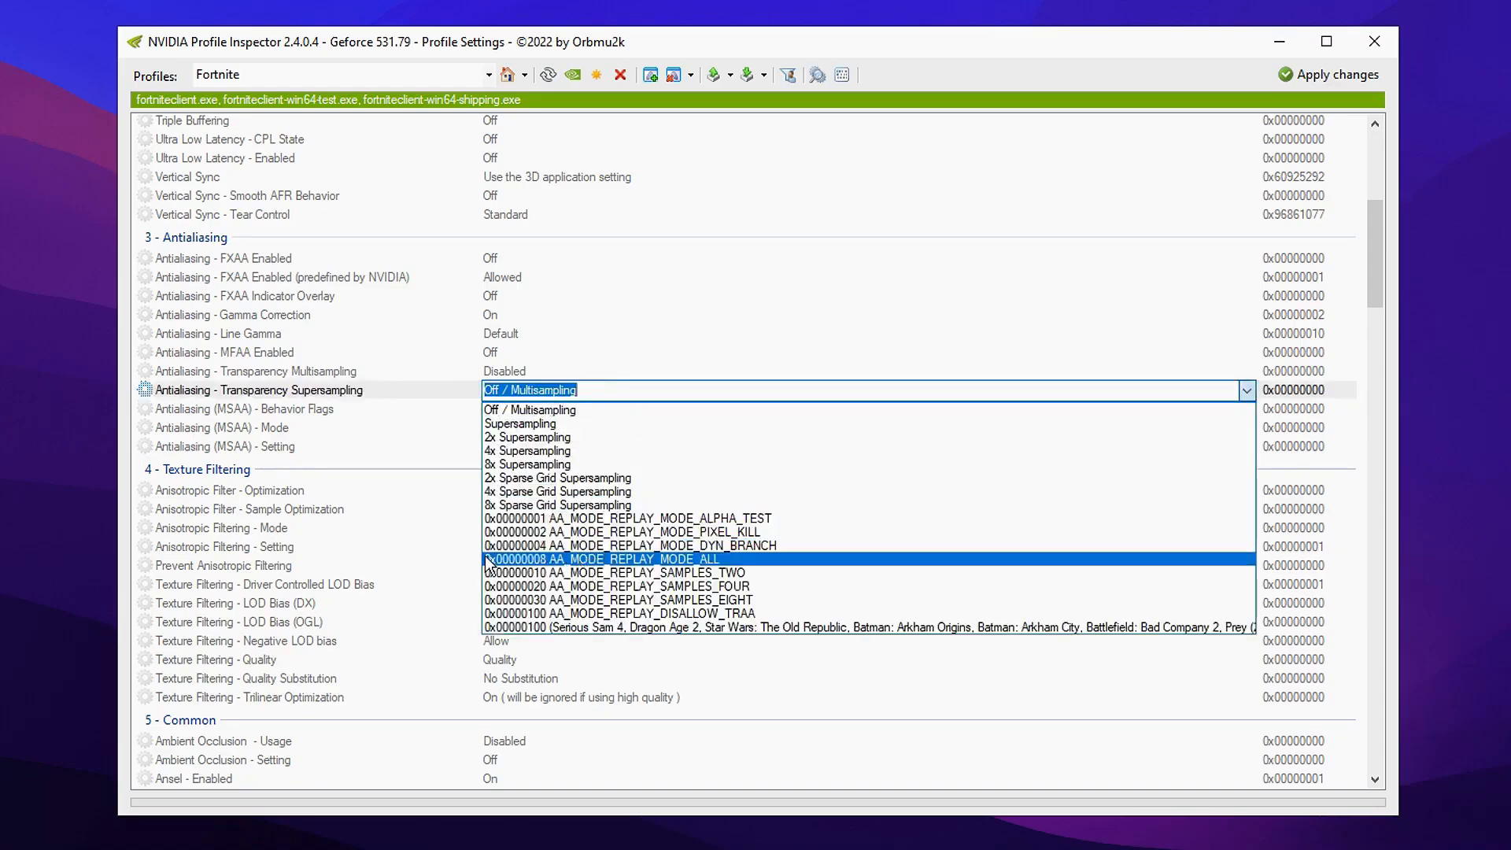
pyautogui.moveTo(545, 567)
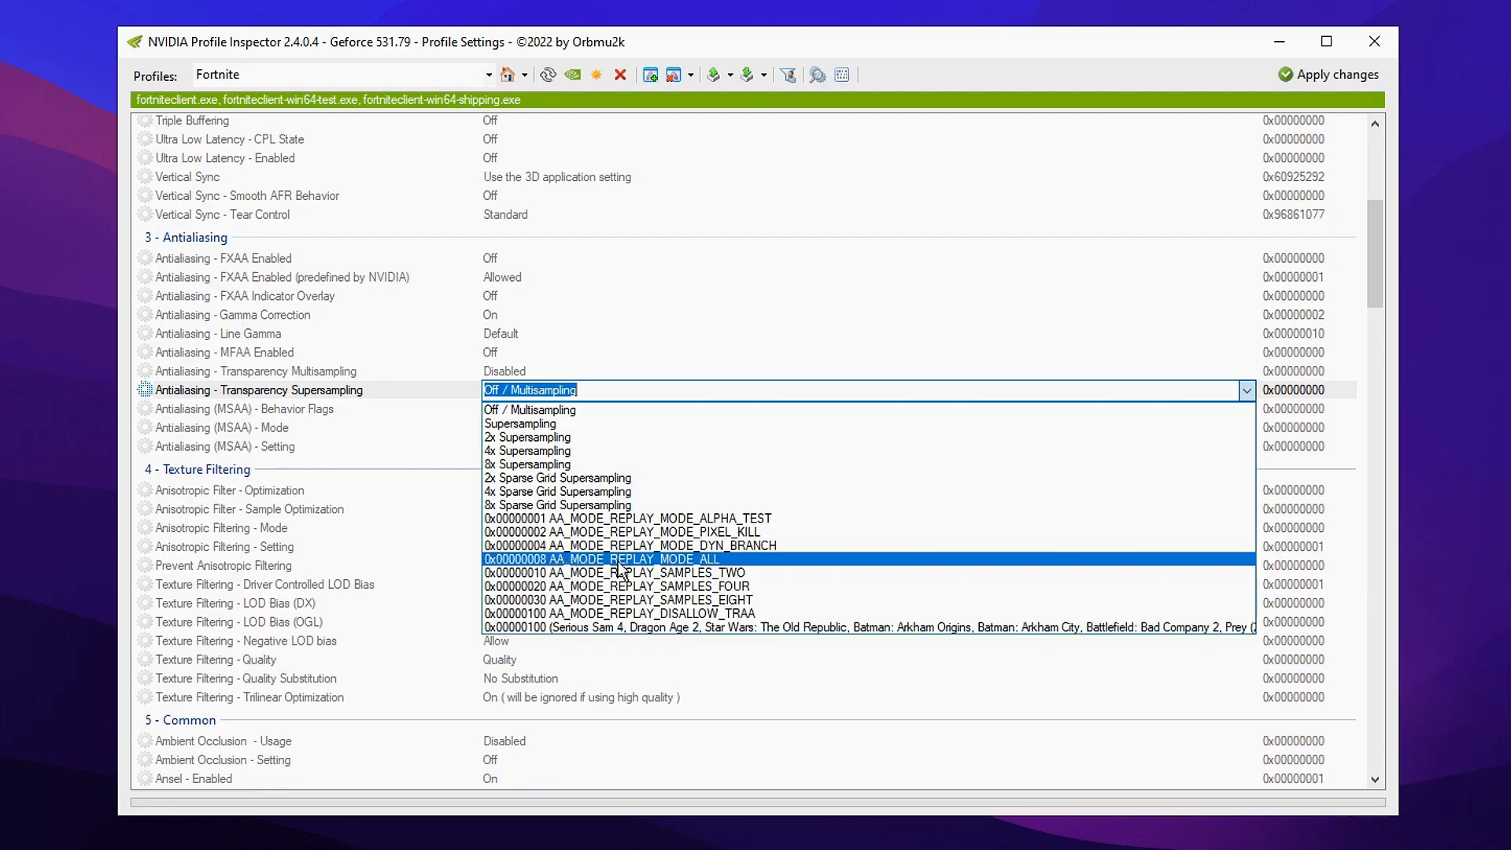
pyautogui.click(627, 559)
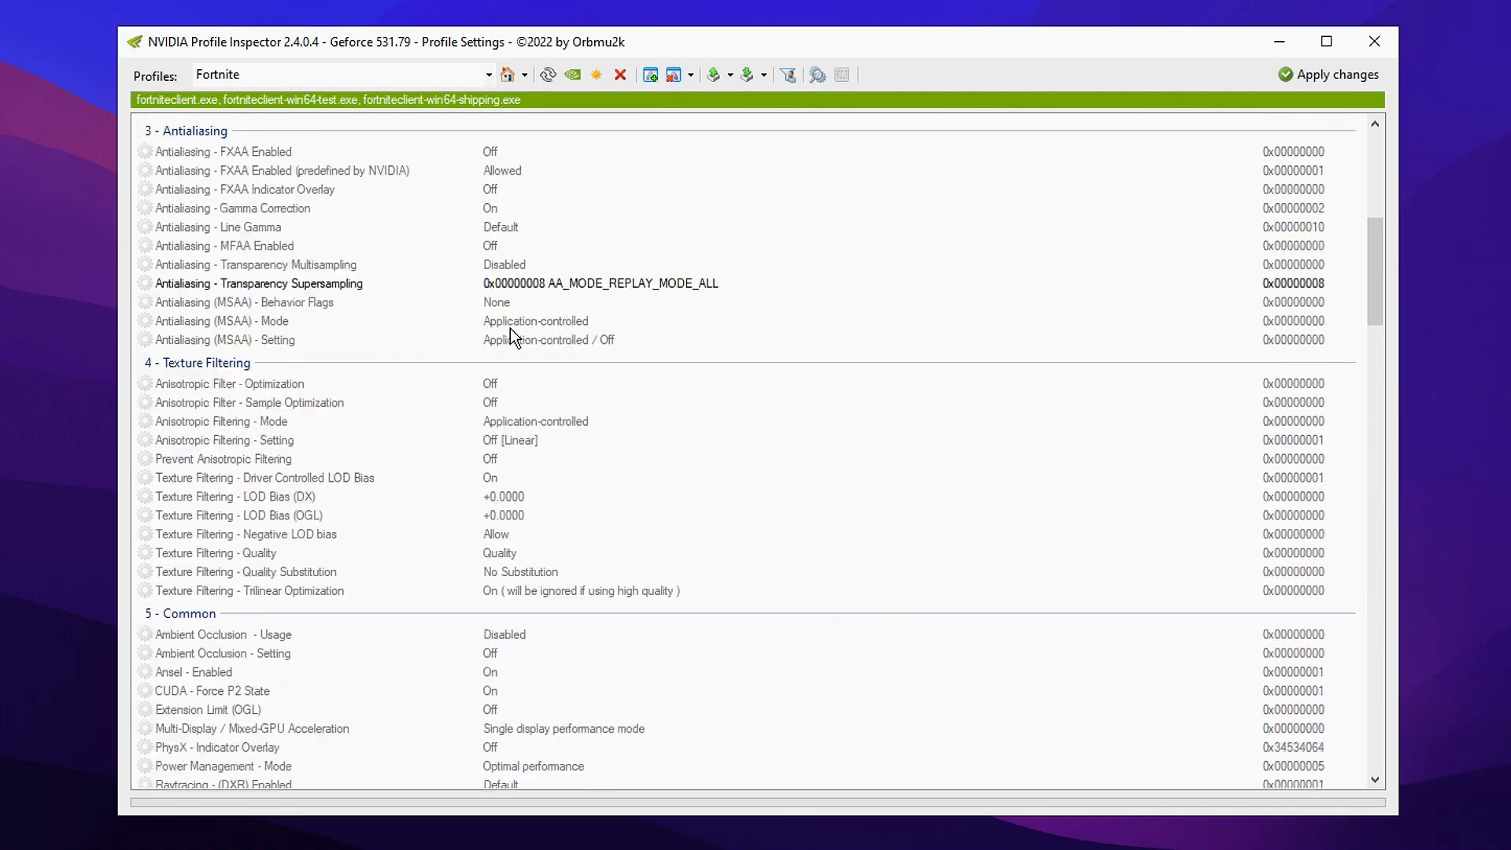
pyautogui.scroll(-3)
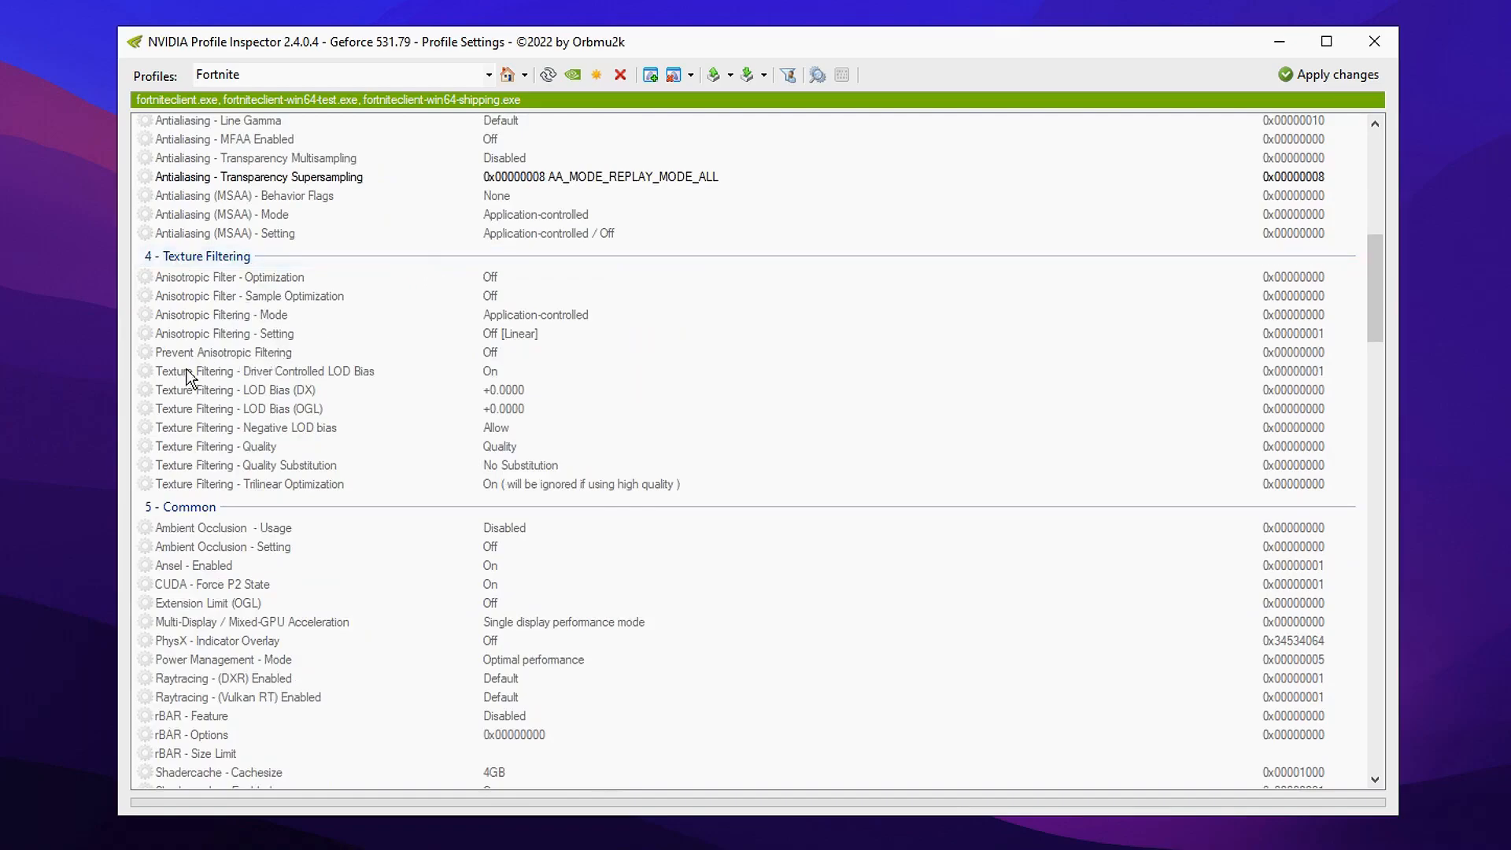
# - Turn Driver Controlled LOD Bias off and set LOD Bias (OGL) to +3.0000 like the DX bias
pyautogui.click(264, 372)
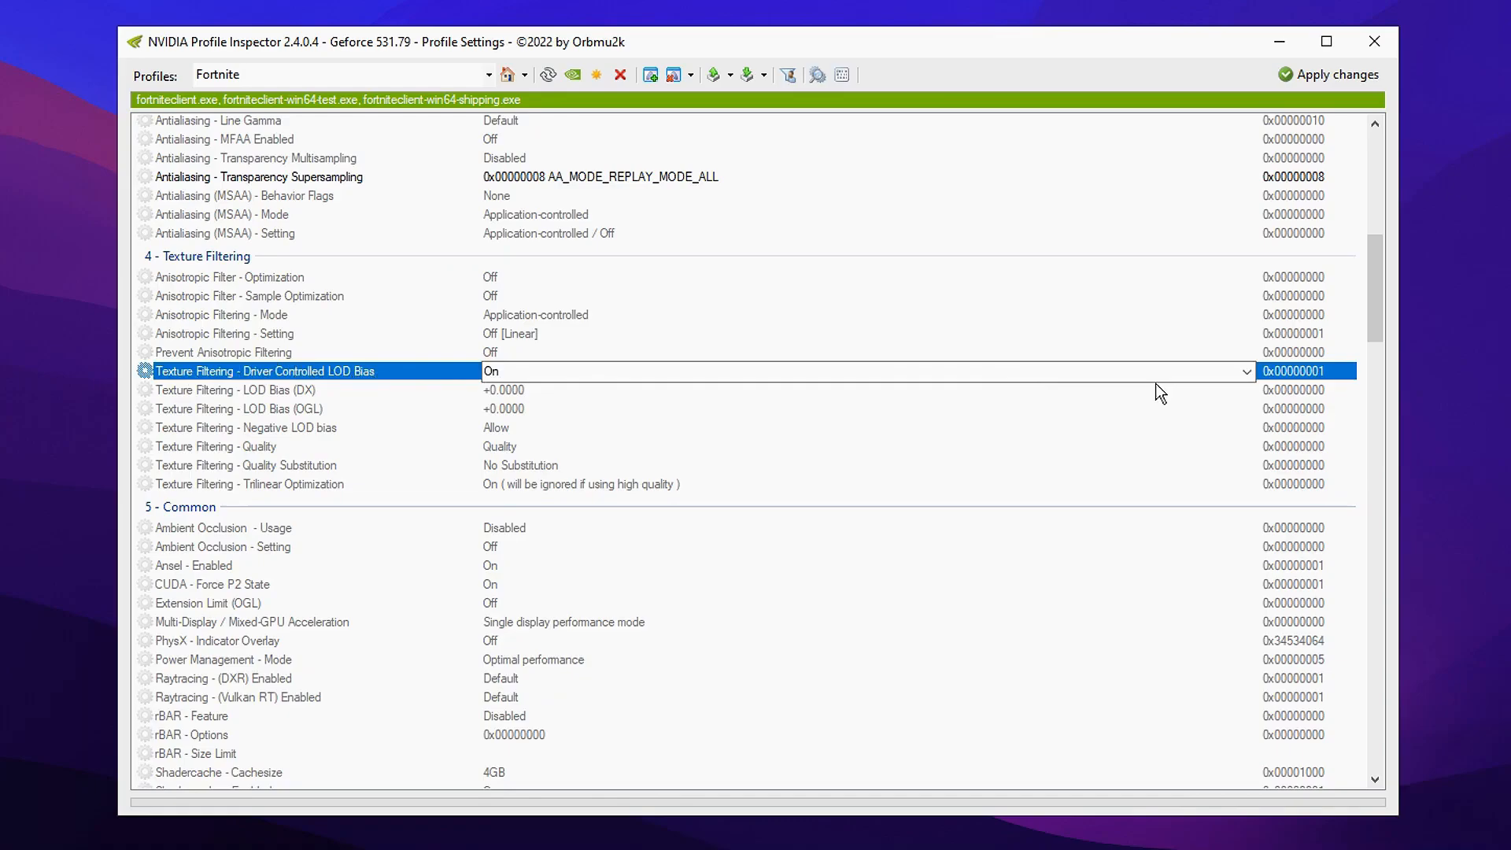
pyautogui.click(1245, 372)
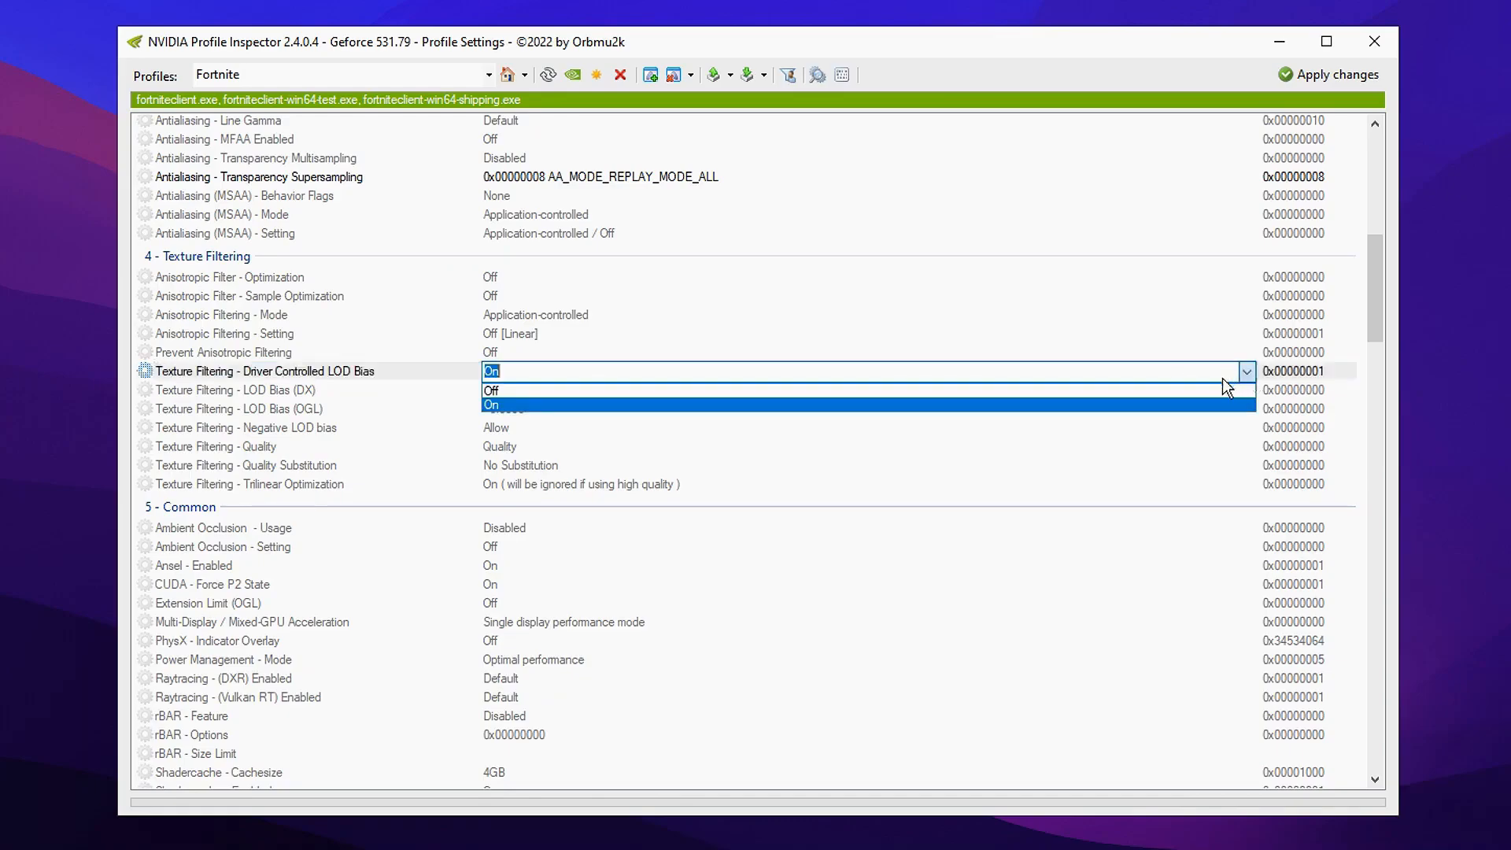
pyautogui.click(491, 390)
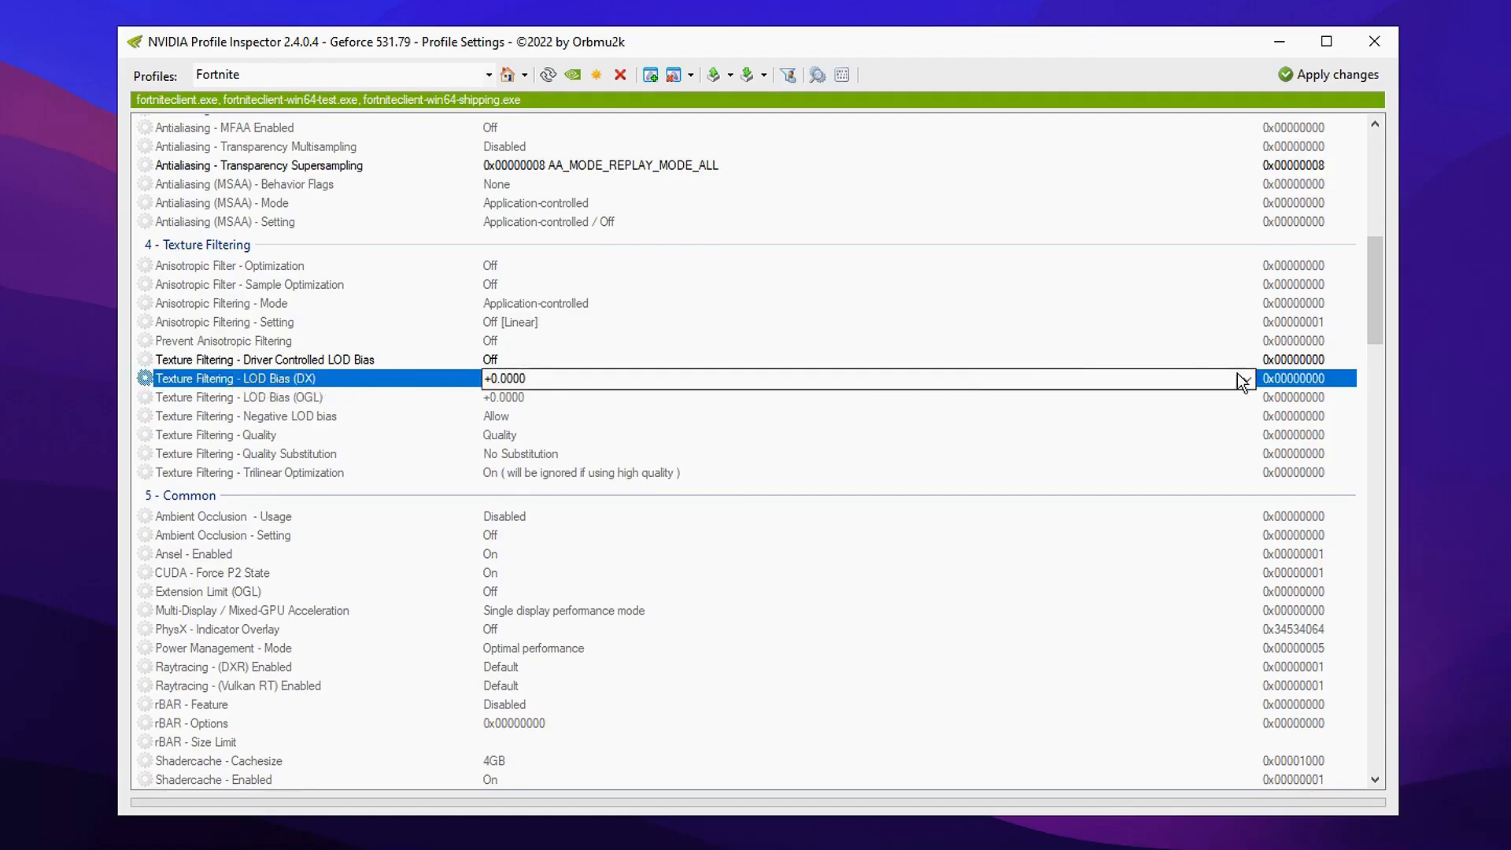
pyautogui.click(1244, 378)
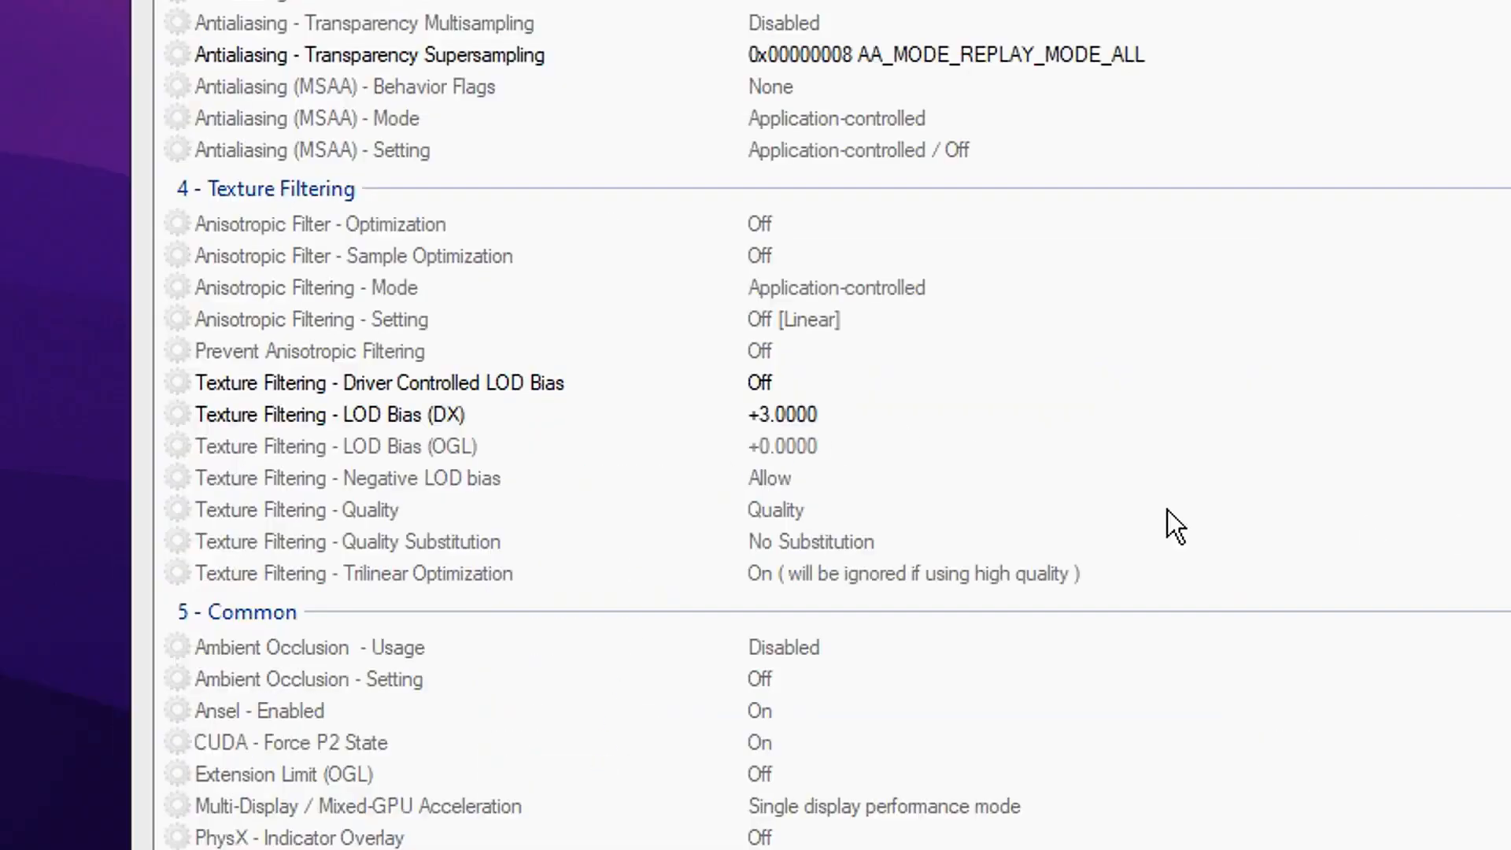
pyautogui.click(337, 445)
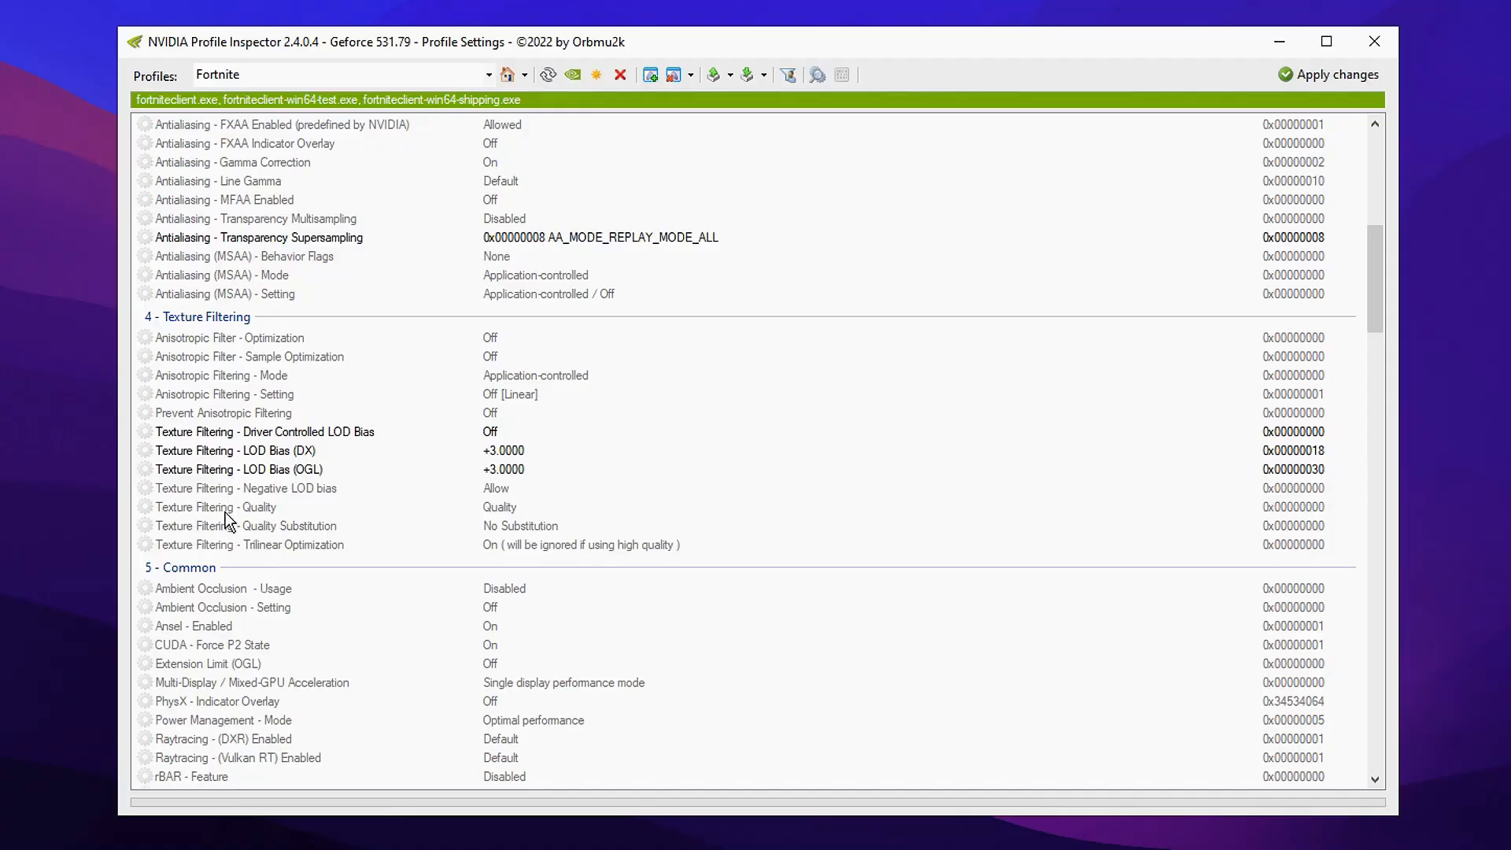
# - Pick a new Texture Filtering - Quality level, apply the changes, and bring up MBSetup's actions
pyautogui.click(216, 506)
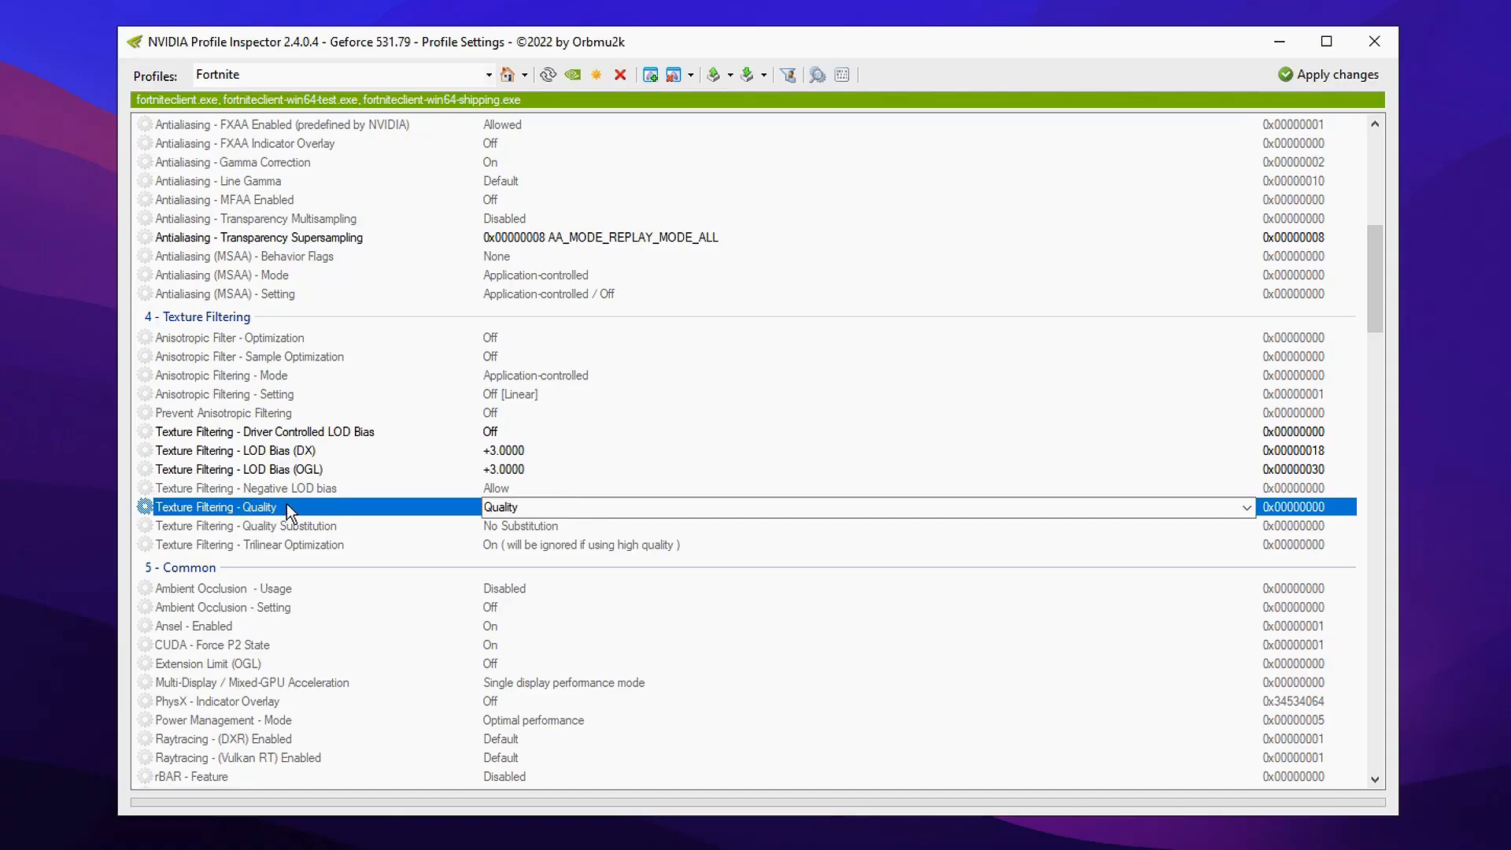
pyautogui.click(1247, 507)
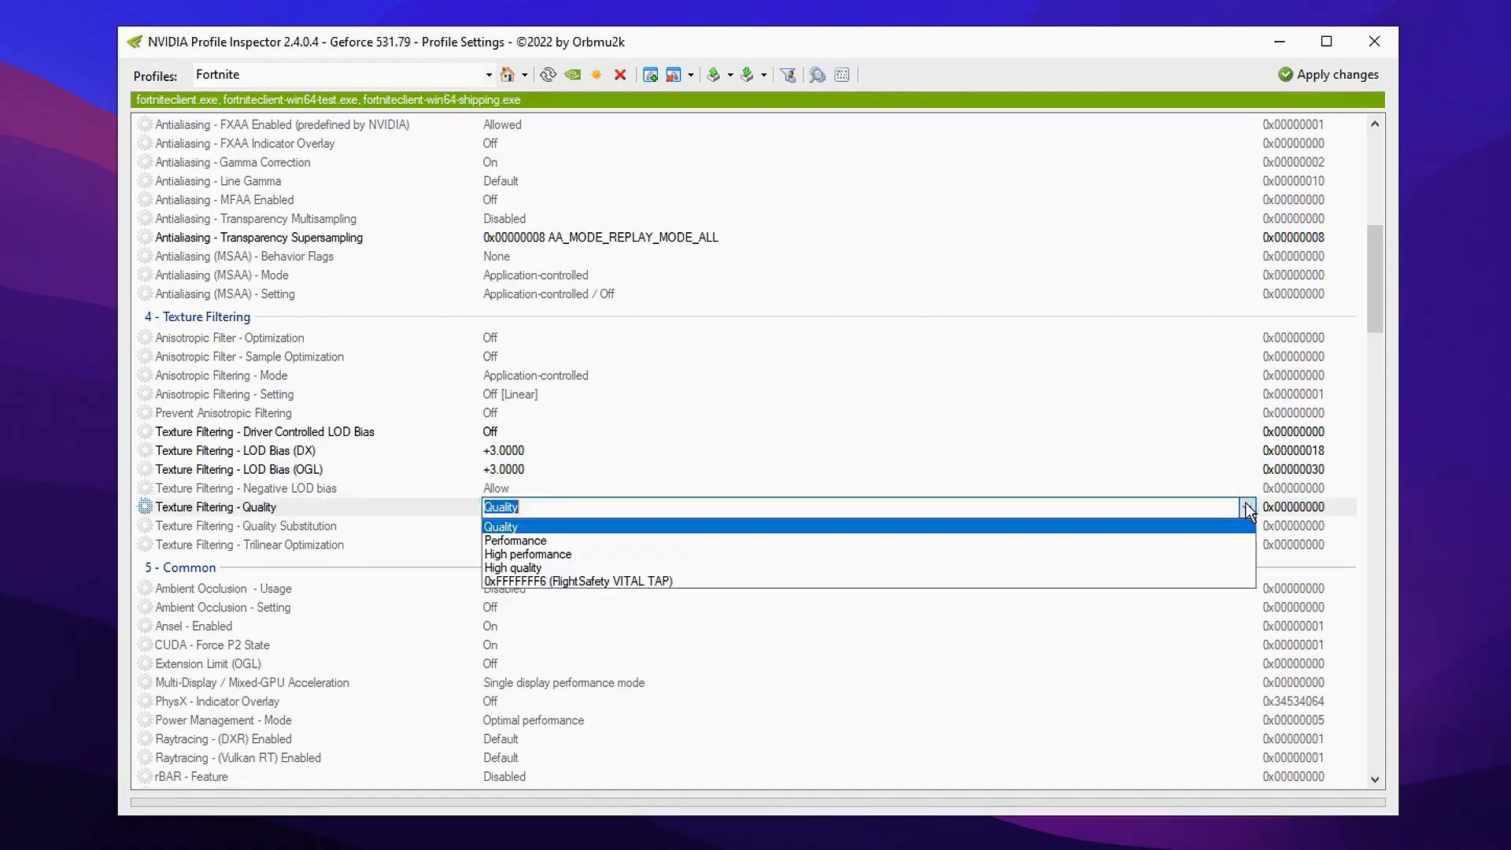
pyautogui.click(514, 568)
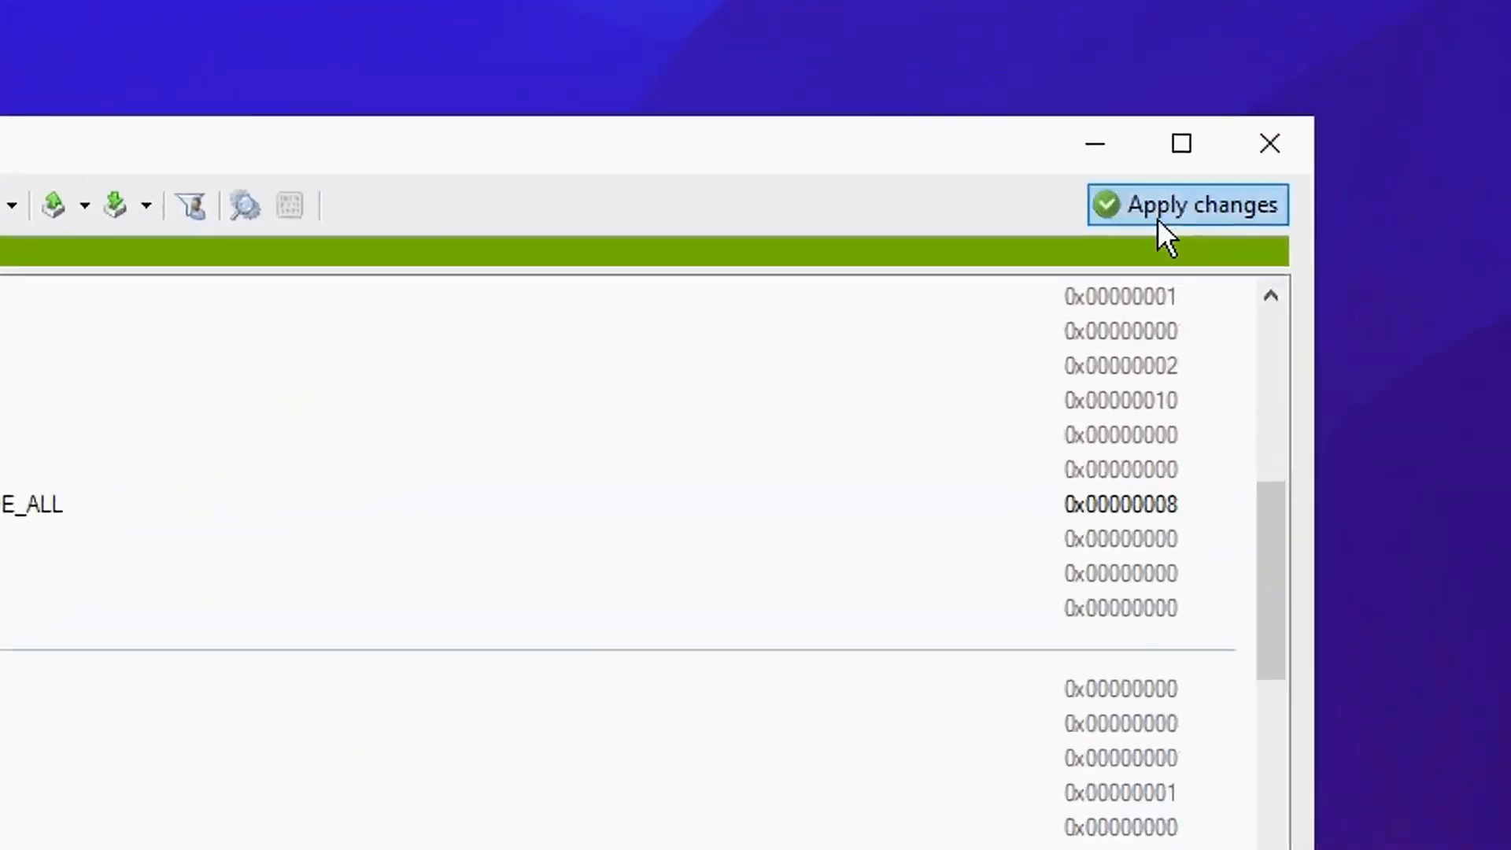
pyautogui.moveTo(1209, 218)
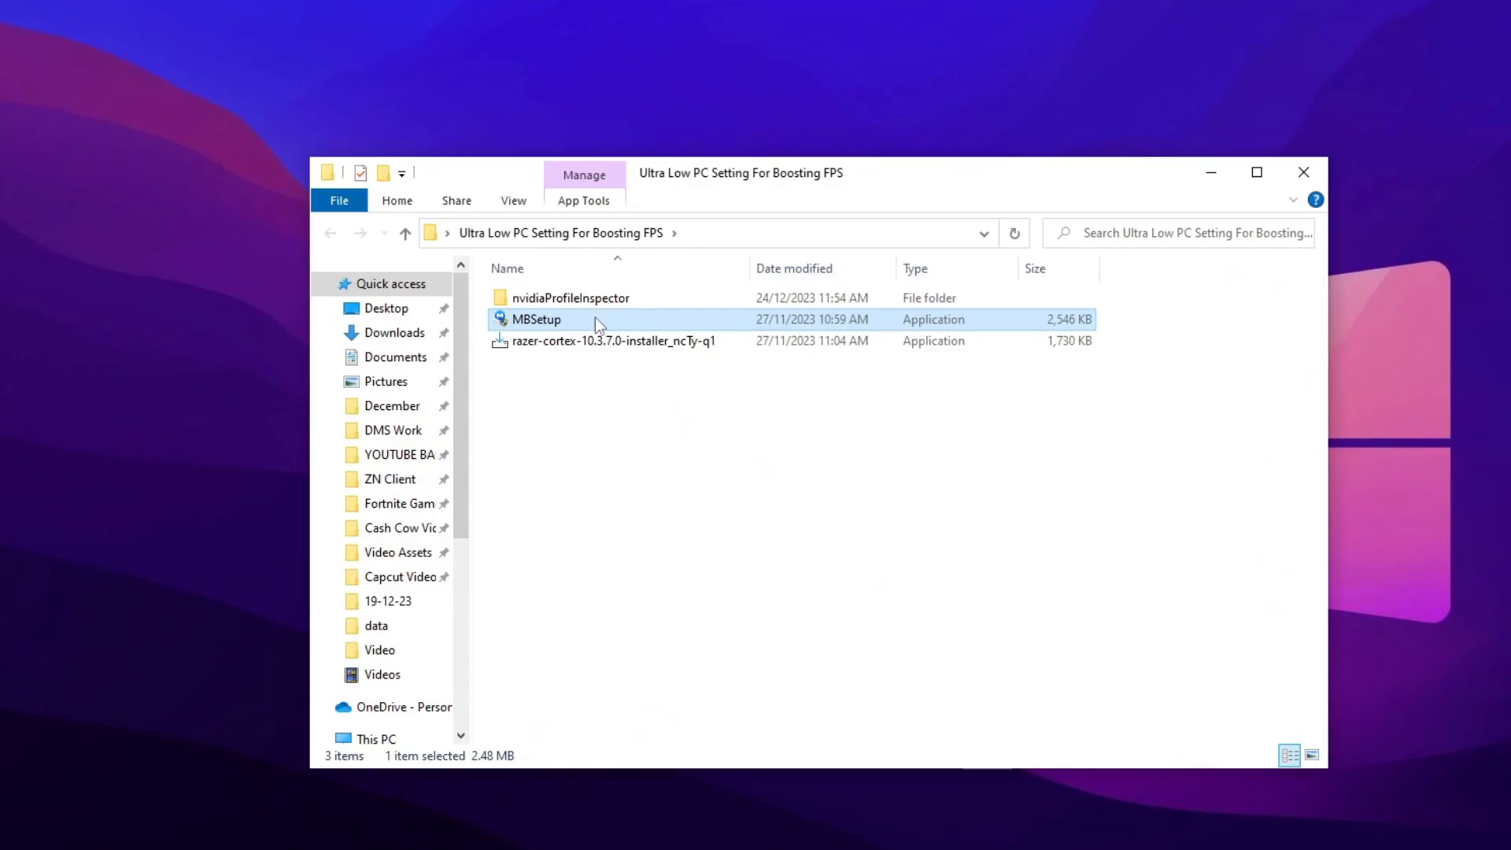
pyautogui.rightClick(535, 319)
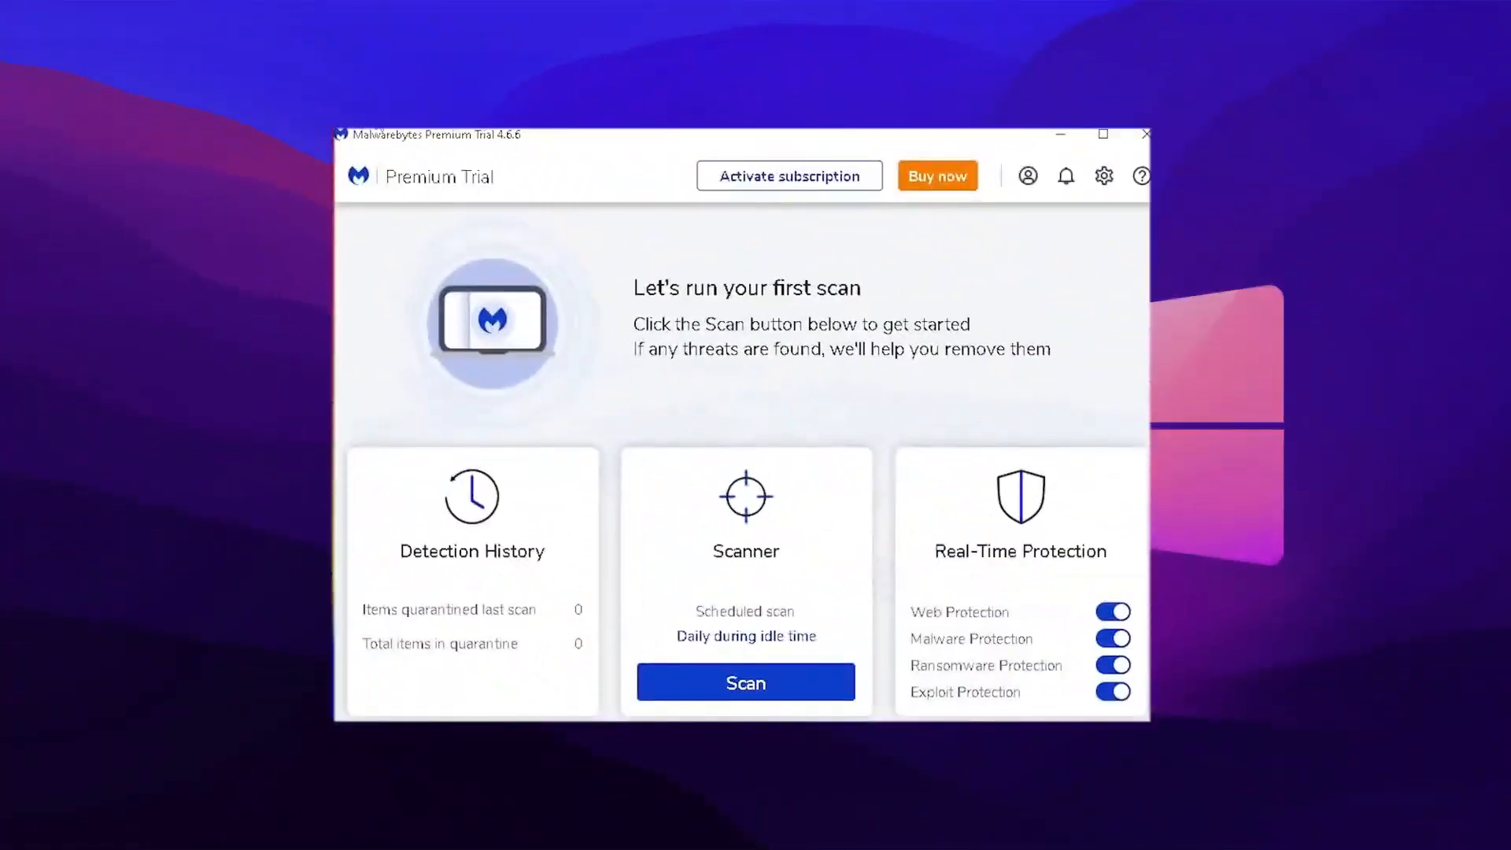
pyautogui.moveTo(529, 175)
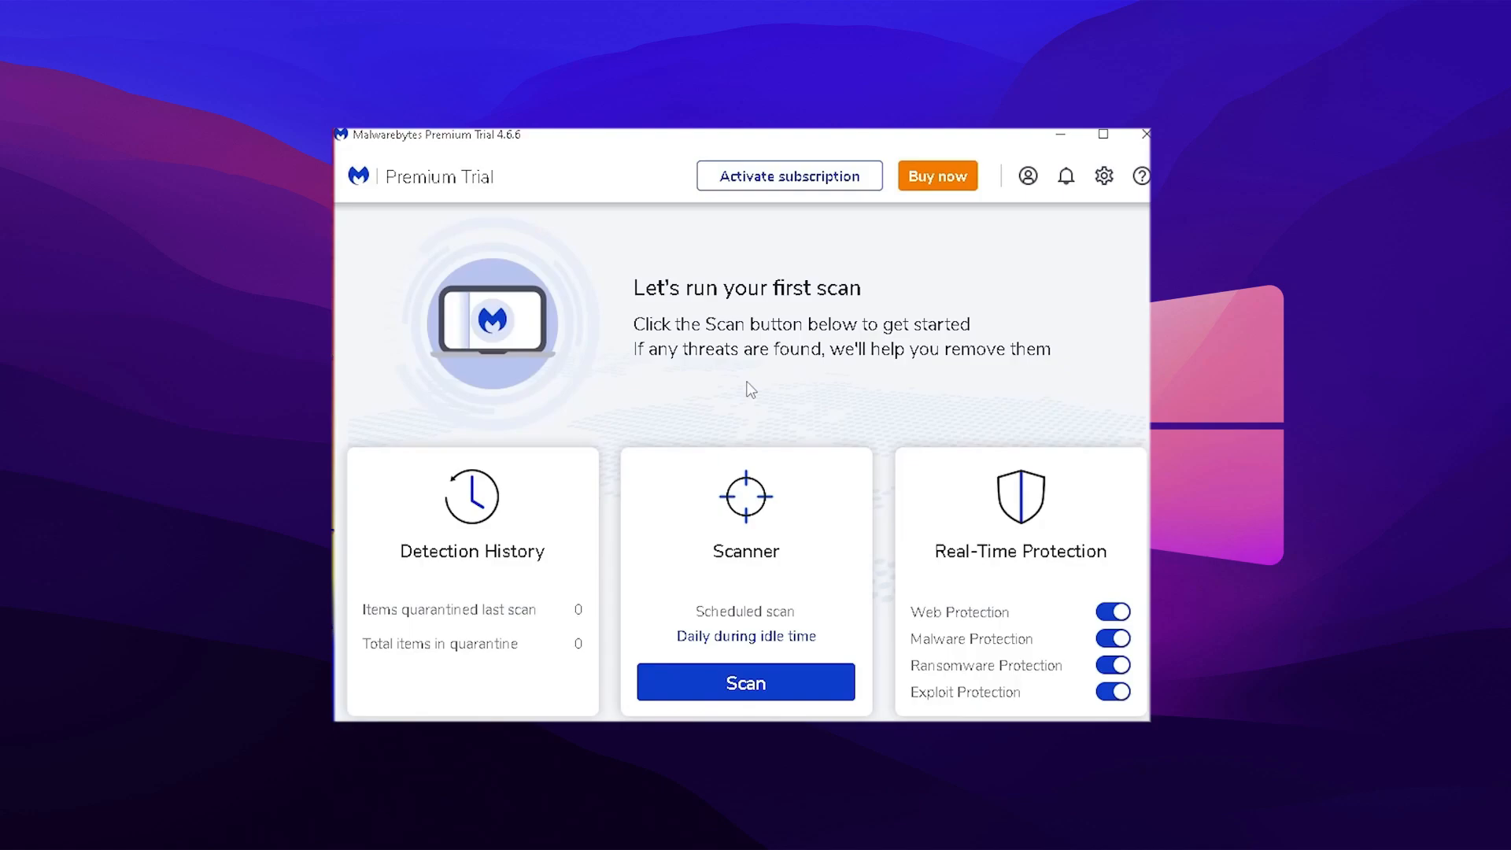
pyautogui.moveTo(391, 331)
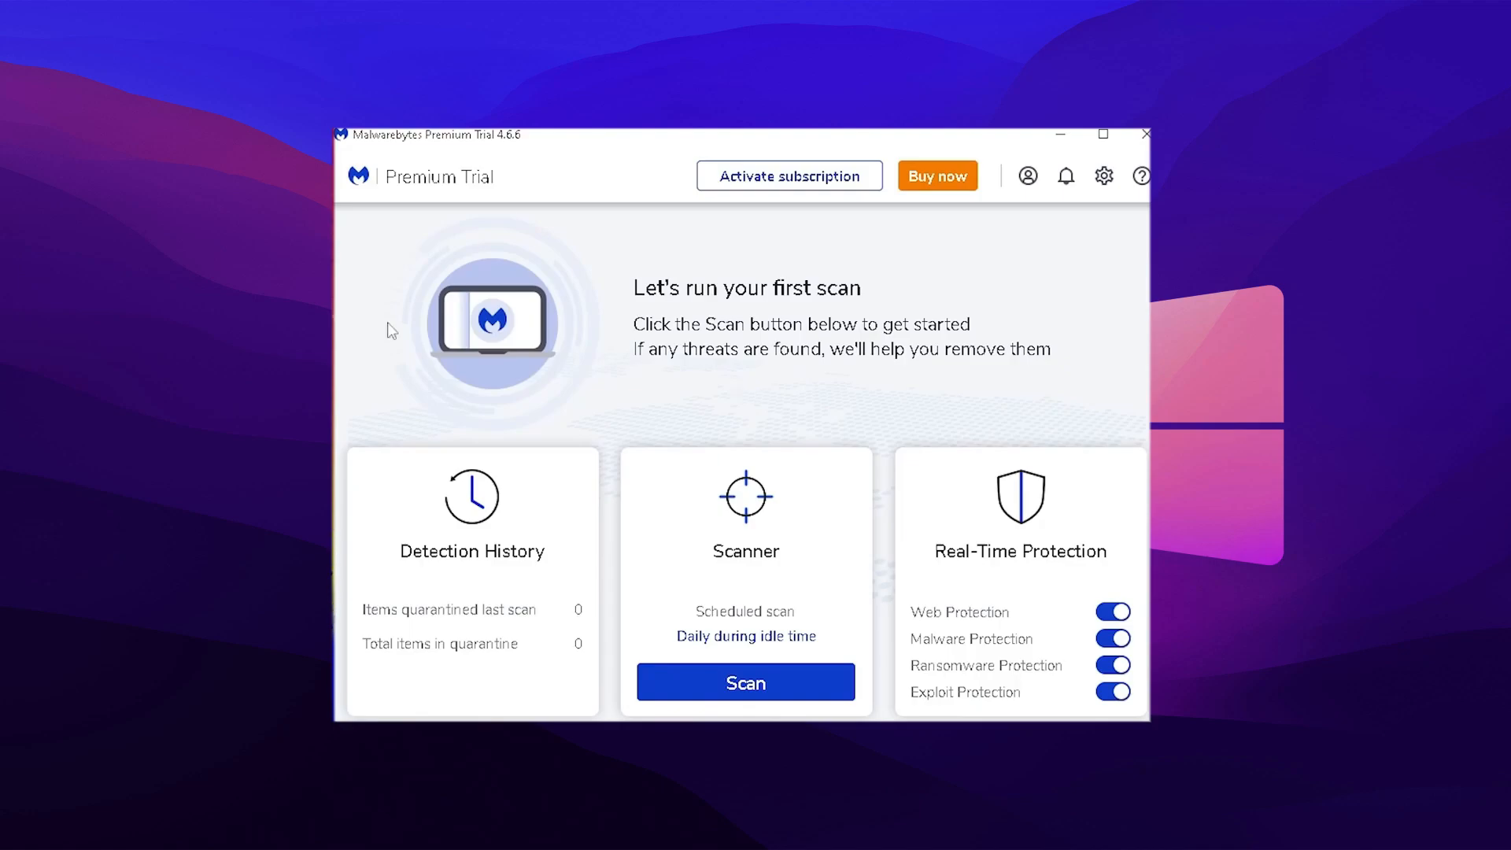
pyautogui.moveTo(751, 435)
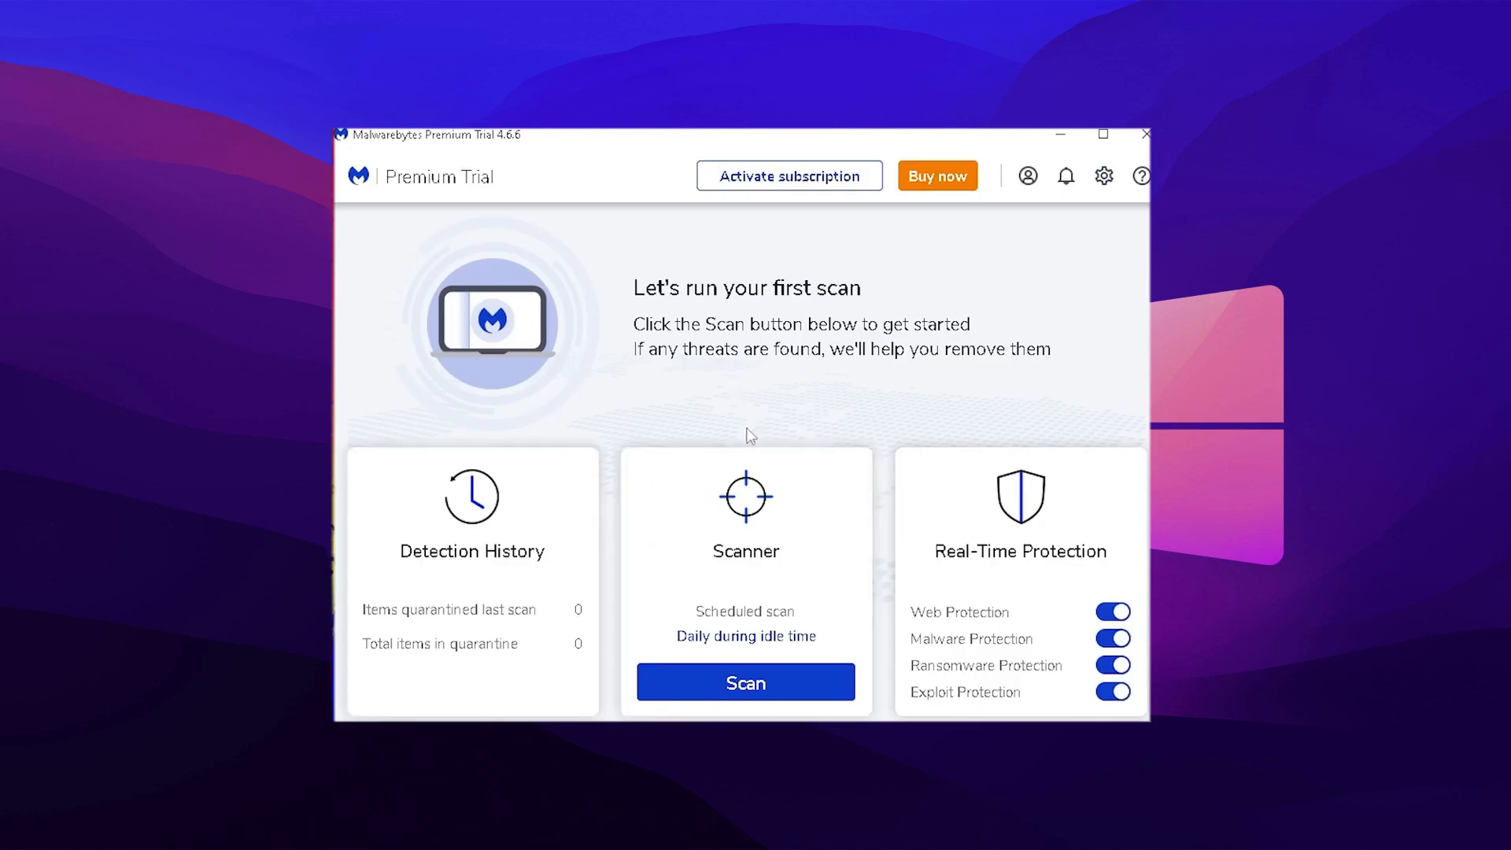
# - Run a Malwarebytes Threat Scan and move past its zero-threats summary
pyautogui.click(744, 681)
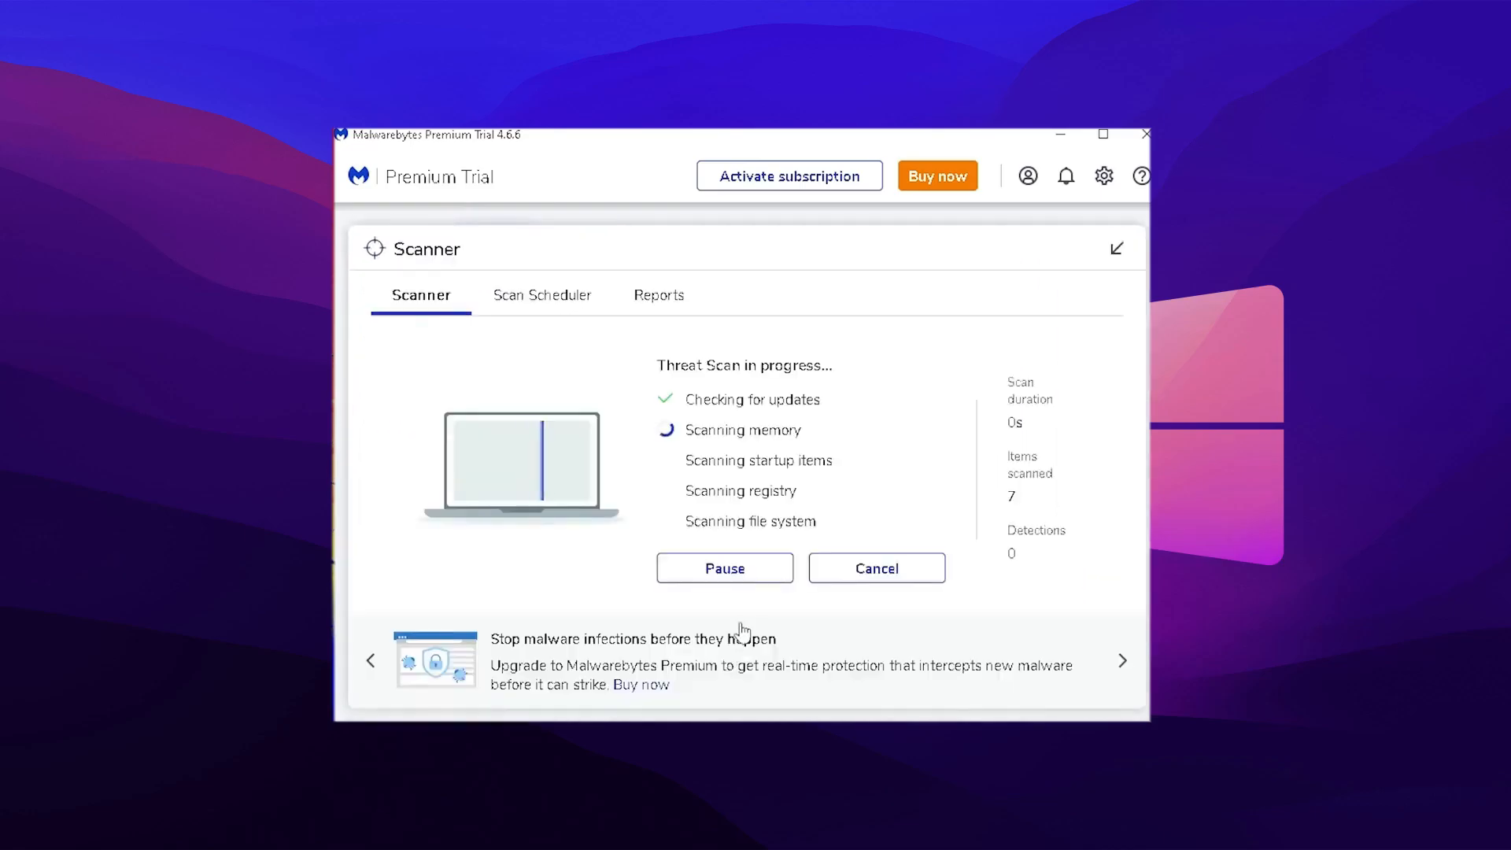
pyautogui.moveTo(749, 622)
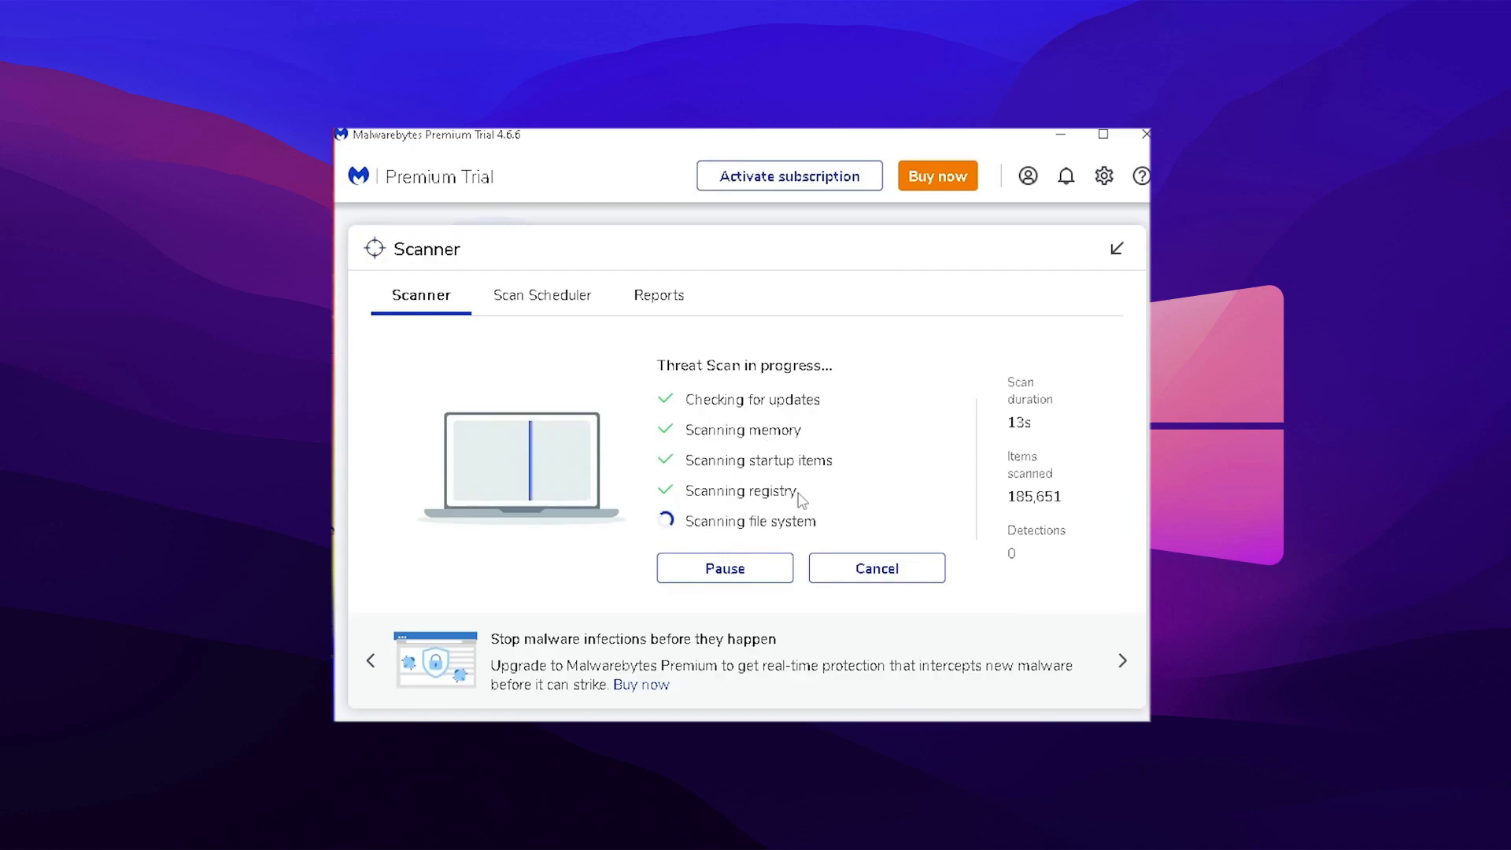
pyautogui.moveTo(853, 521)
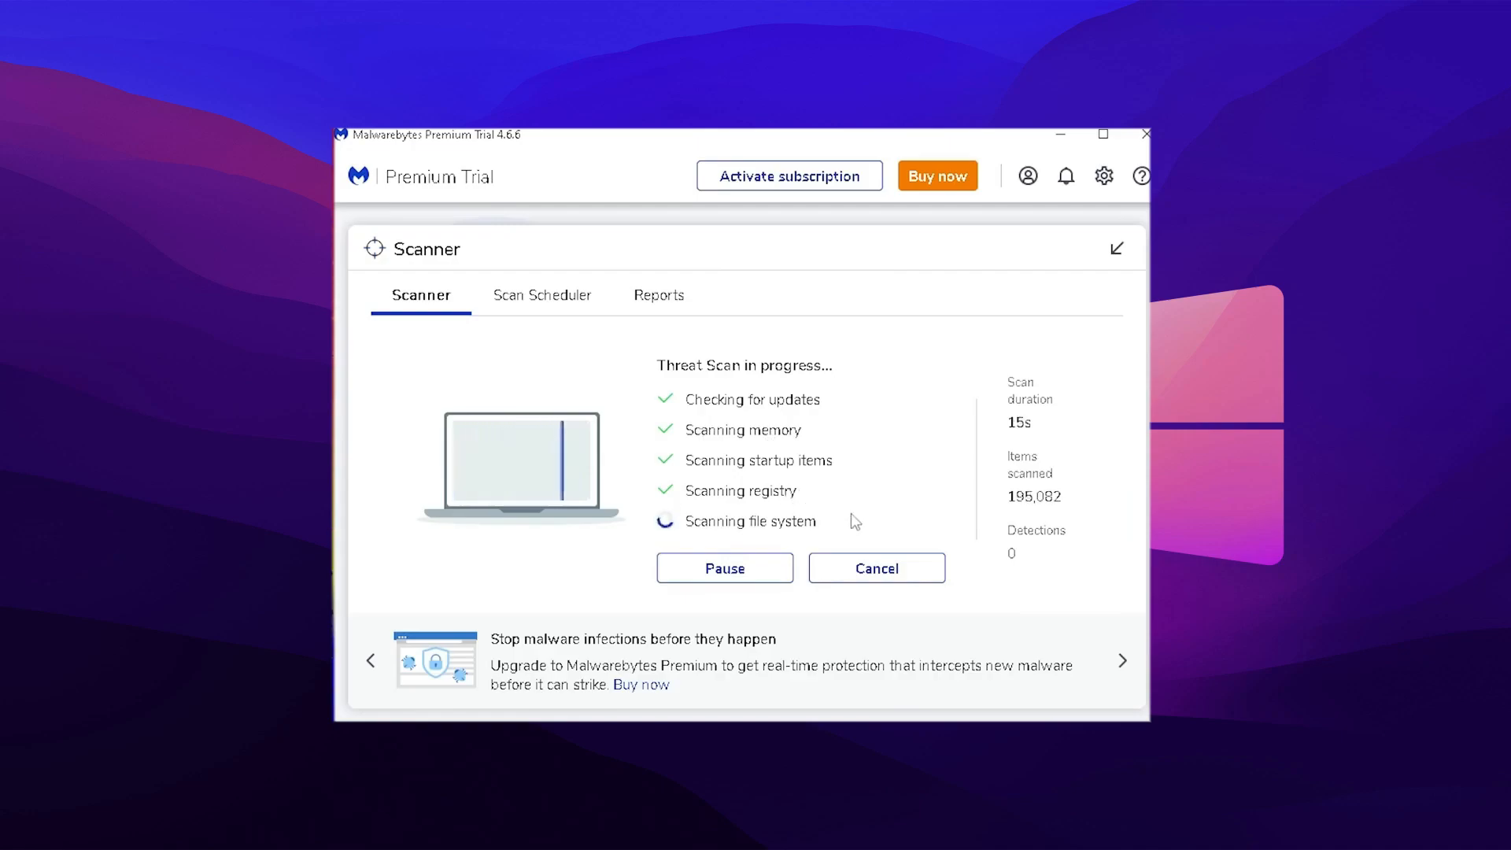
pyautogui.moveTo(847, 434)
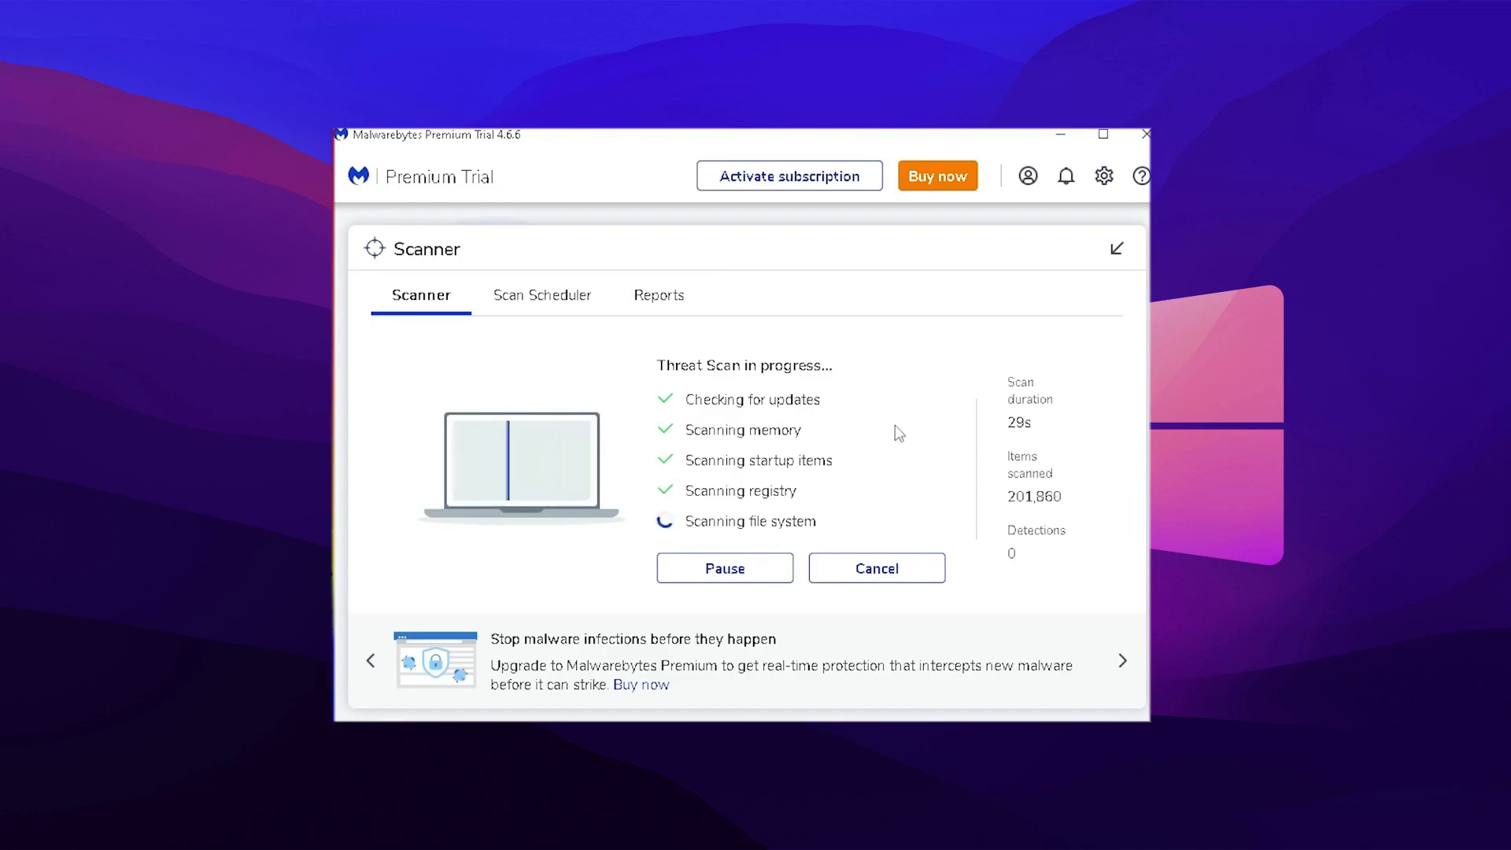
pyautogui.moveTo(1056, 551)
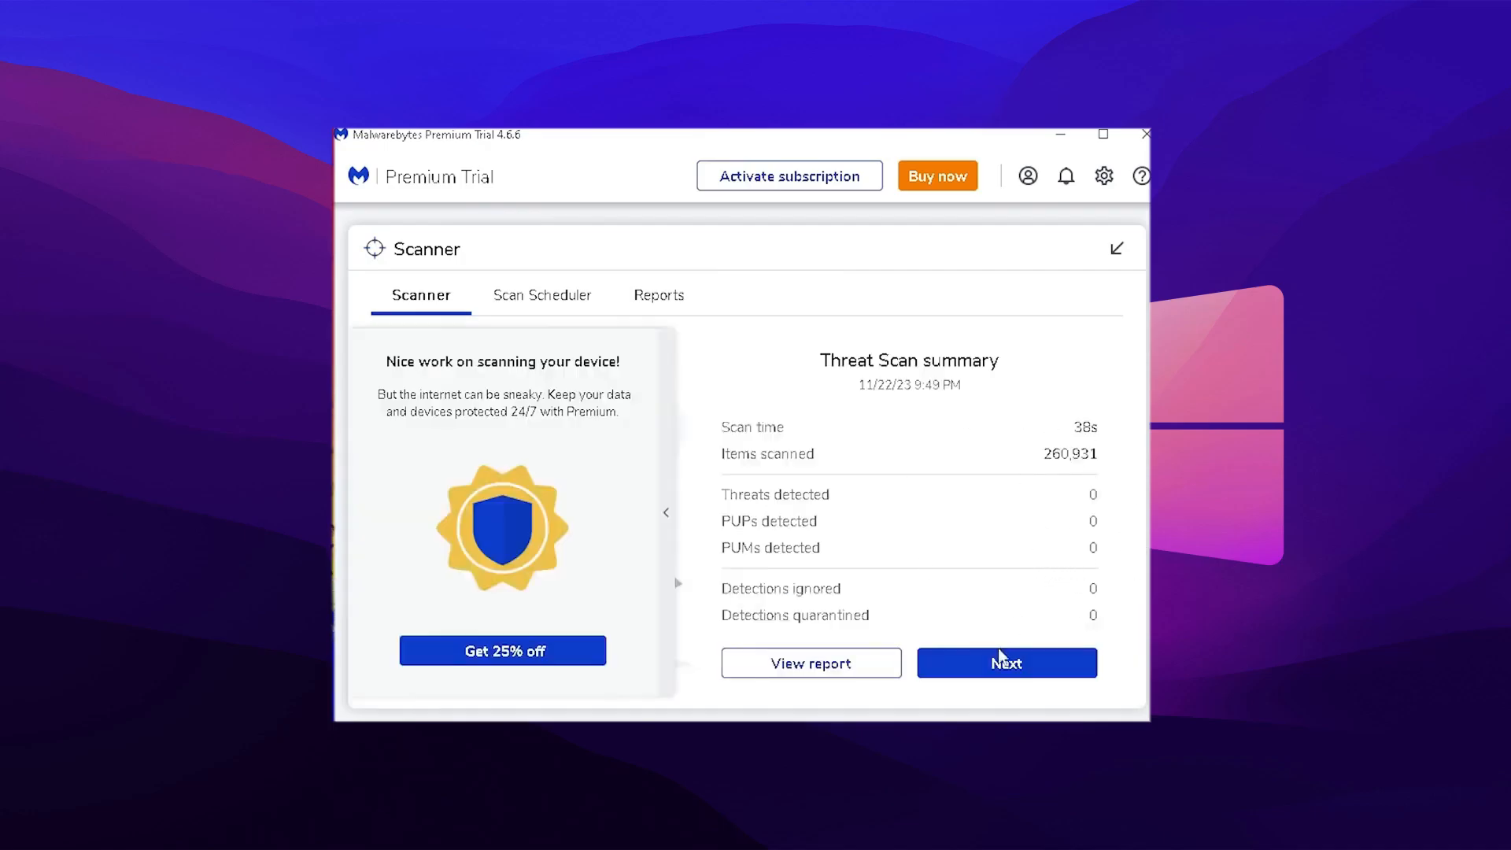
pyautogui.click(1005, 662)
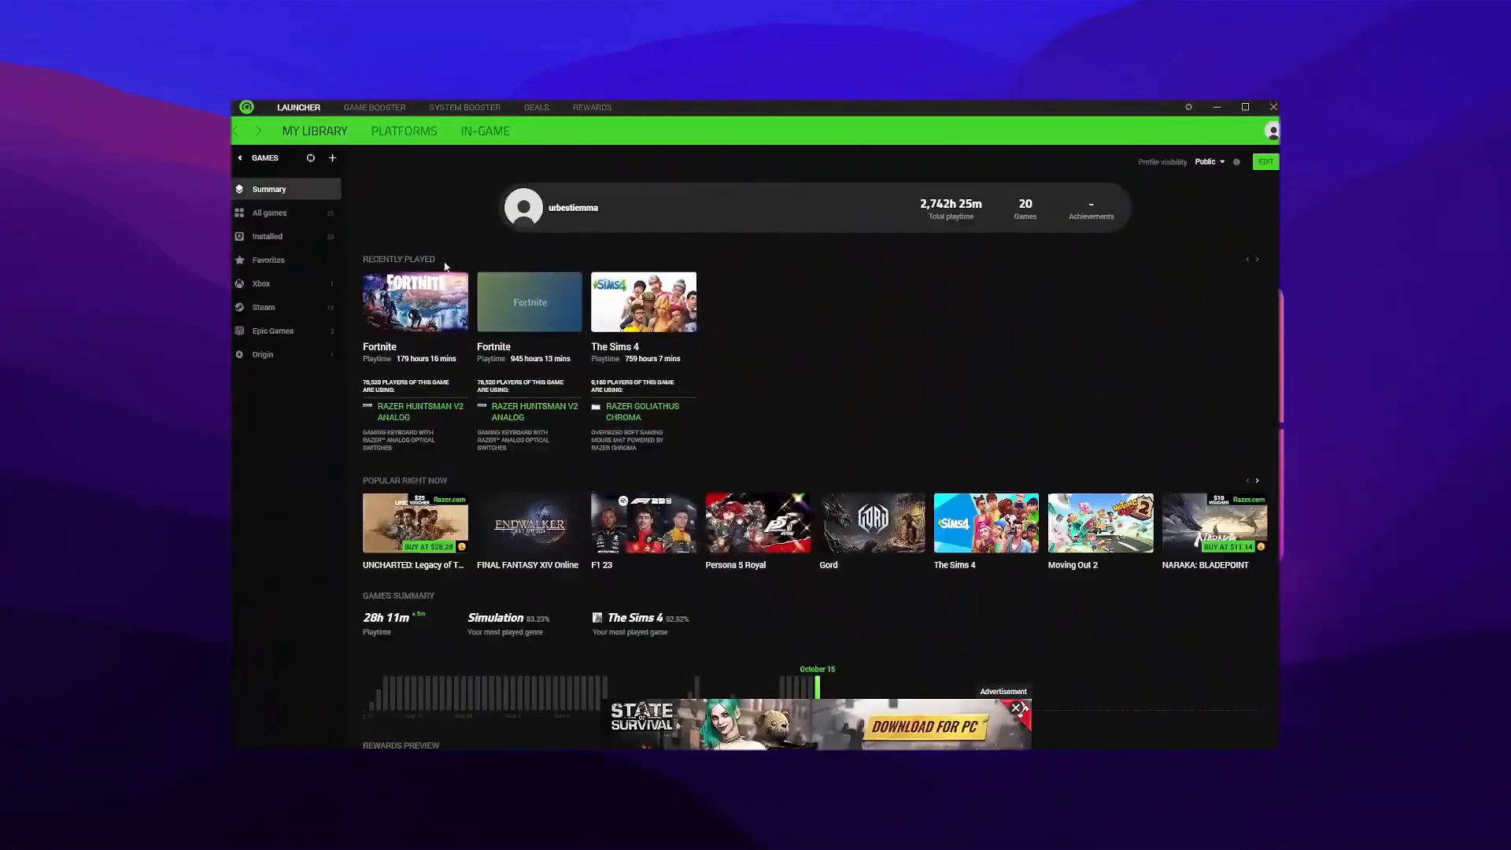
# - Optimize Fortnite with the Performance preset in Game Booster and start the game
pyautogui.click(374, 107)
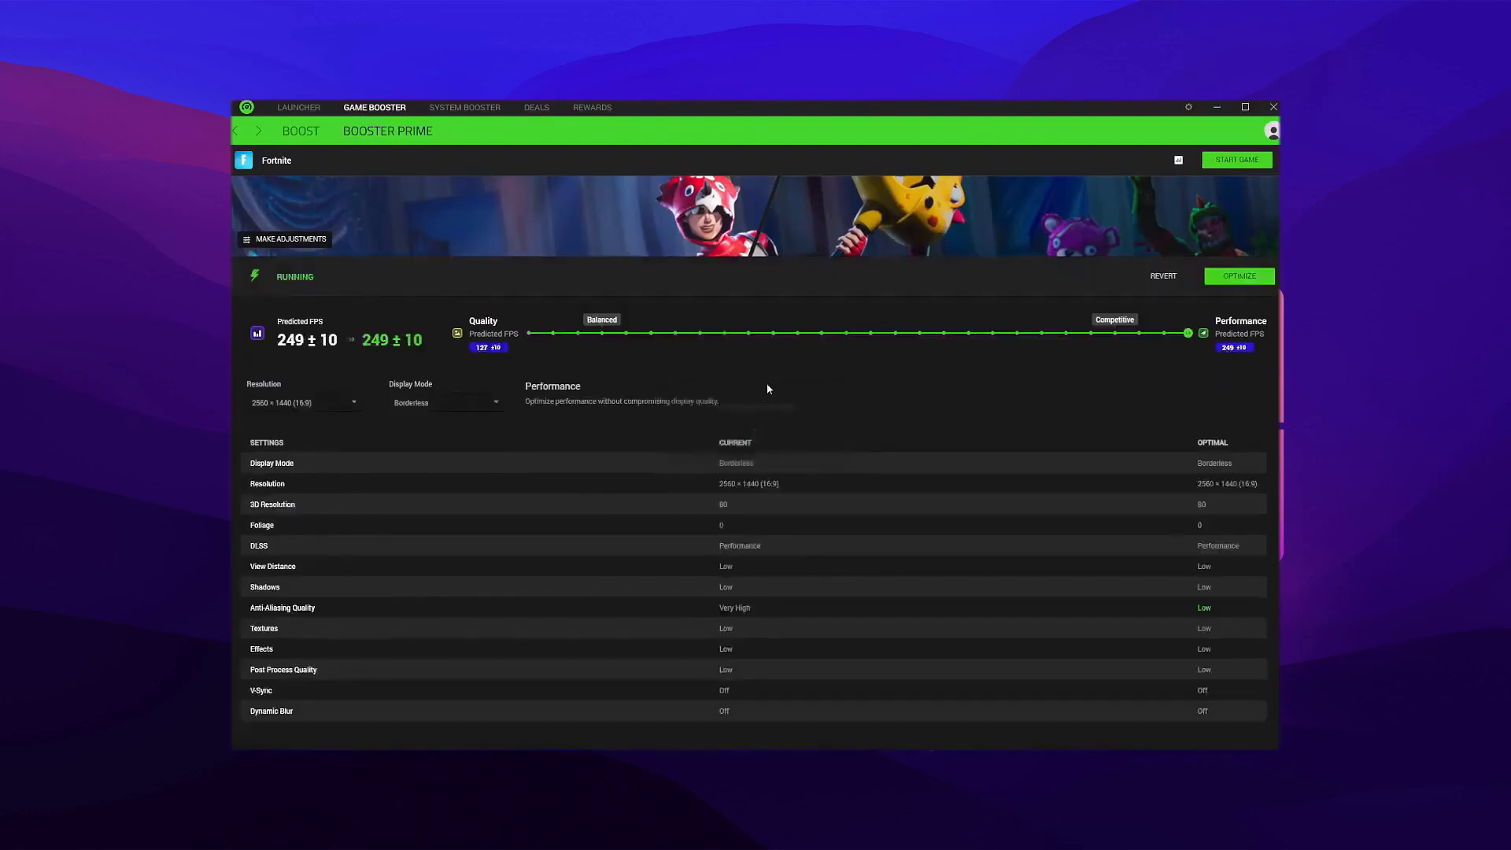
pyautogui.moveTo(971, 325)
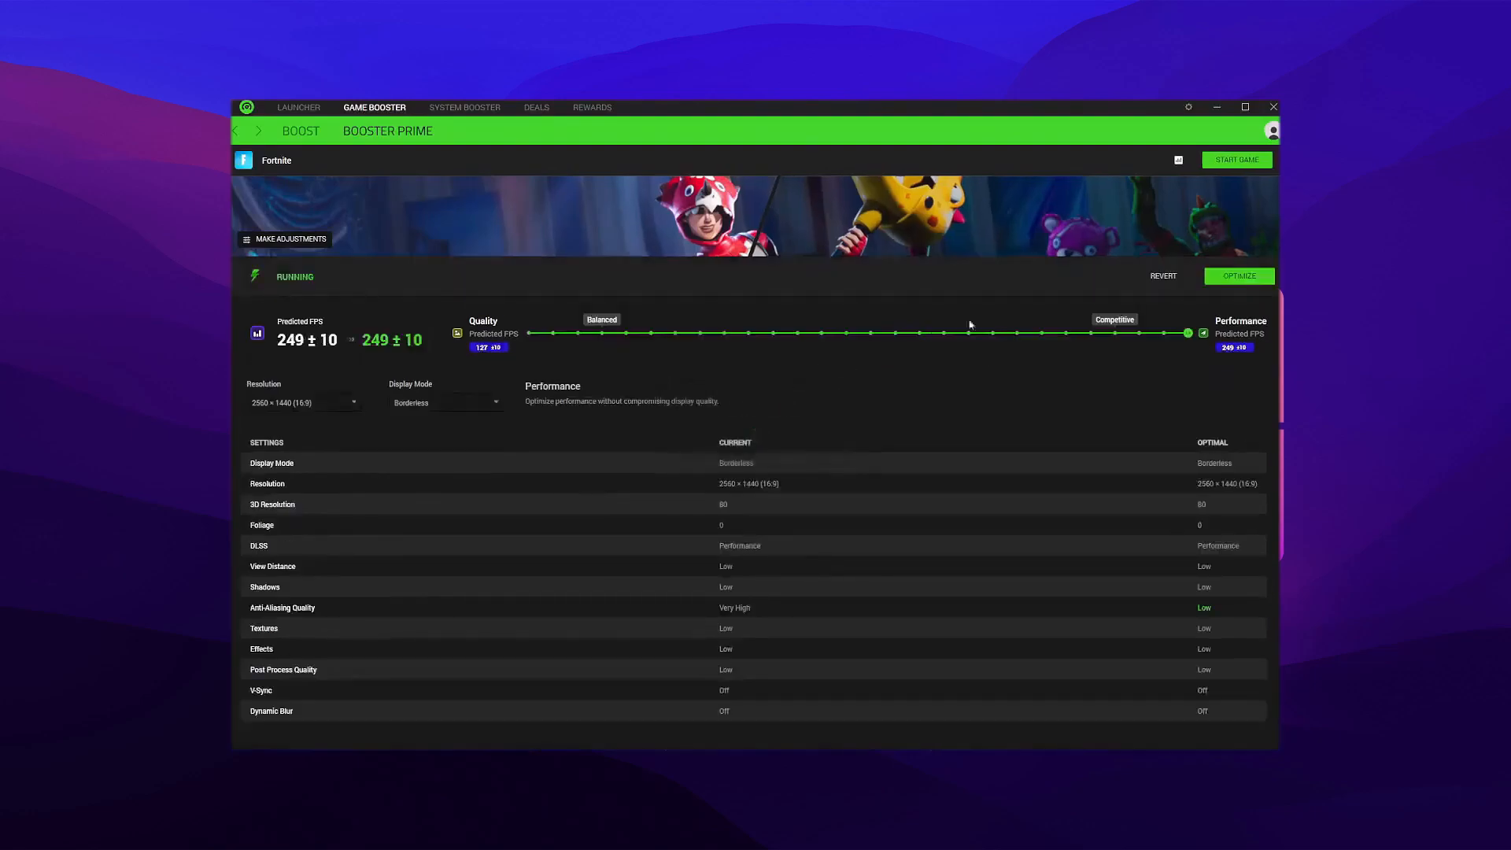
pyautogui.click(1239, 276)
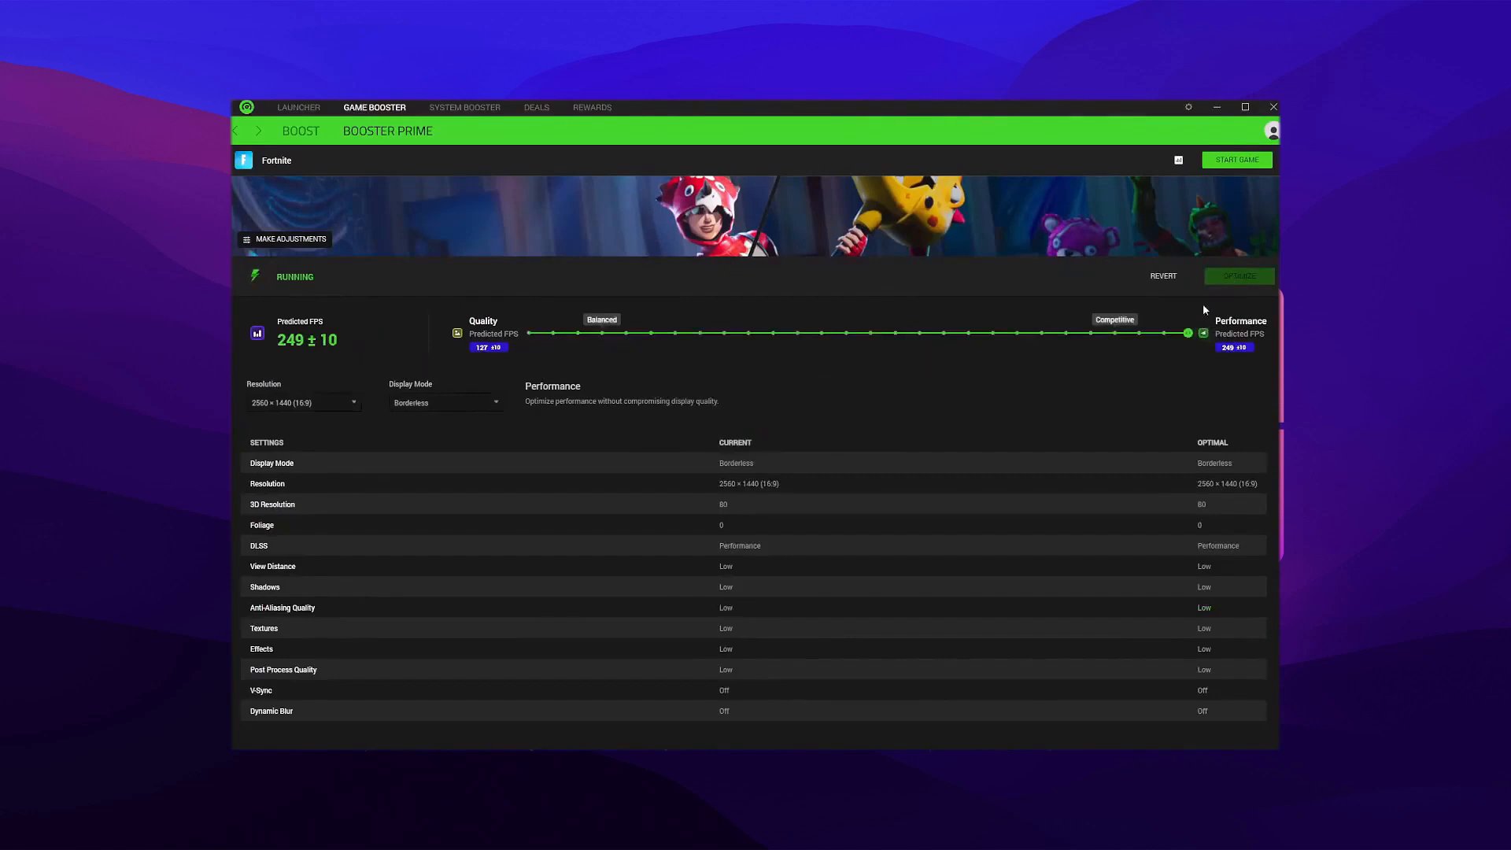
pyautogui.click(1237, 159)
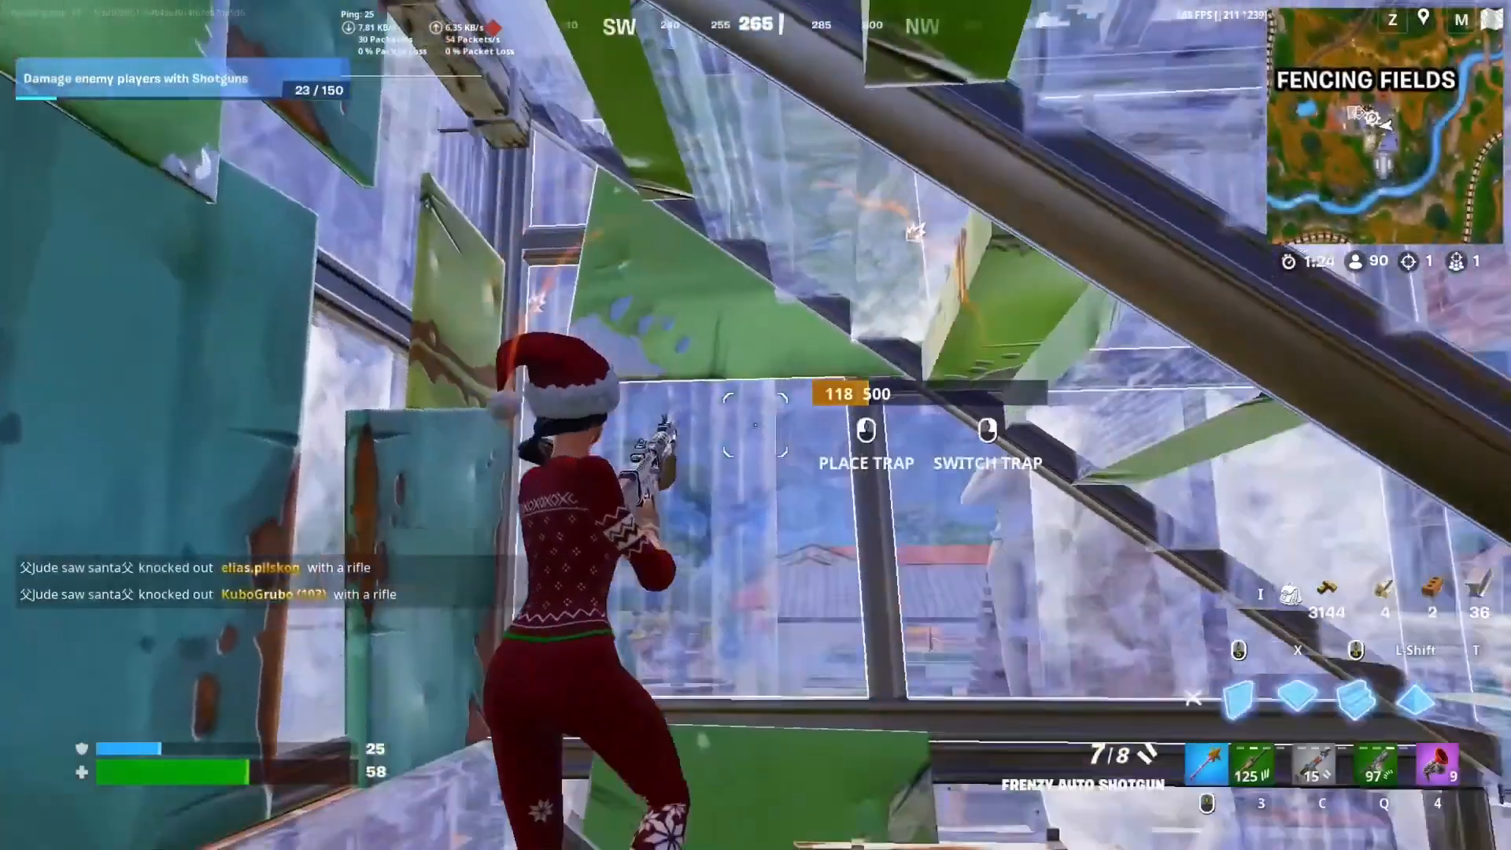